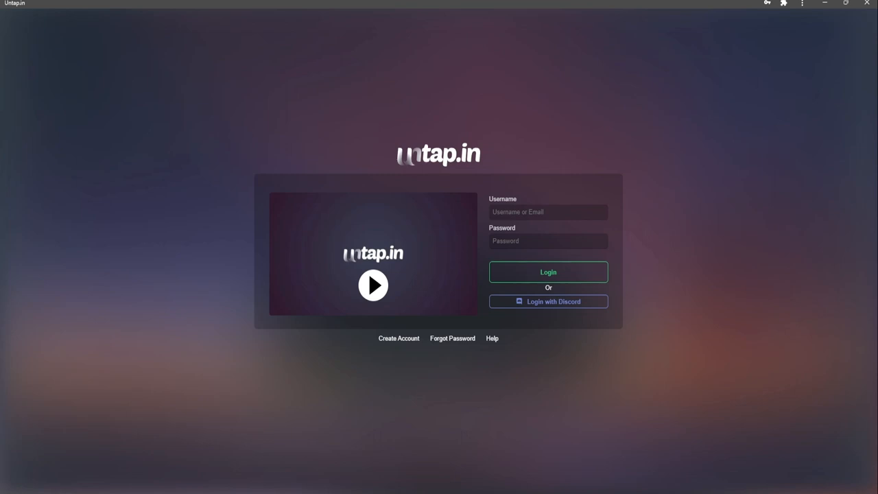
{"action": "mouse_move", "coordinate": [559, 360]}
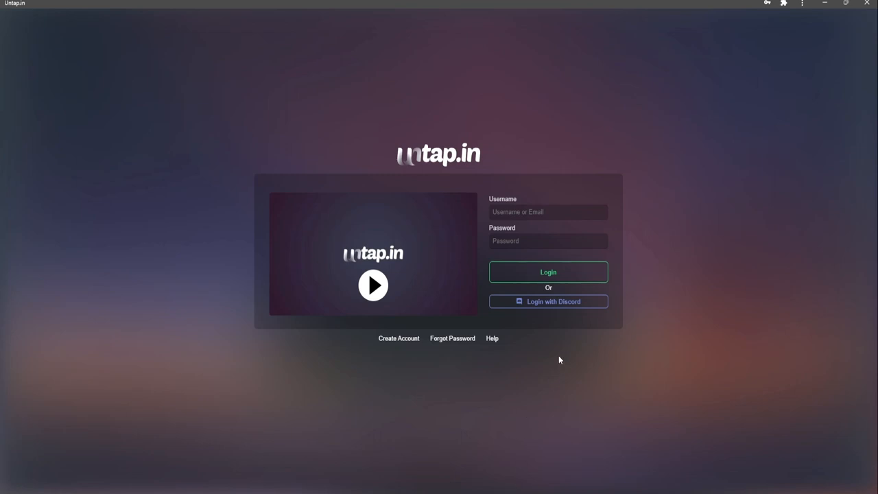
{"action": "mouse_move", "coordinate": [409, 212]}
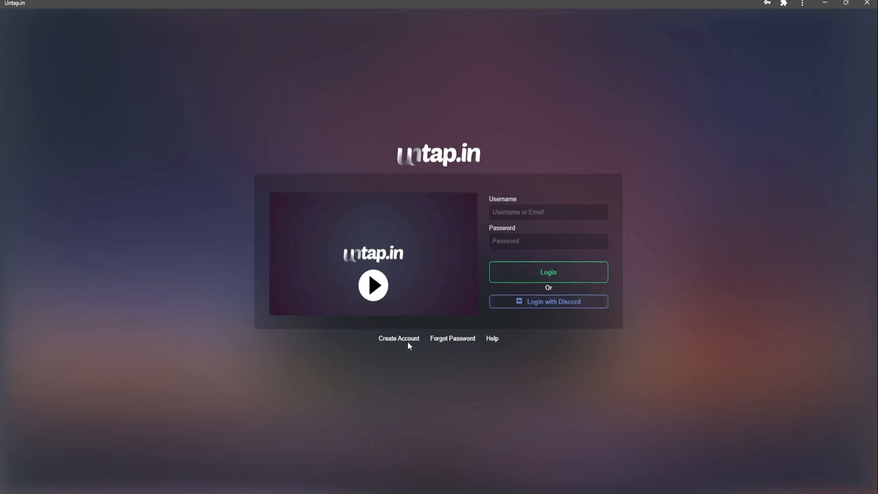
Step: Dismiss the Create Account popup and reach the logged-in decks lobby
{"action": "left_click", "coordinate": [399, 339]}
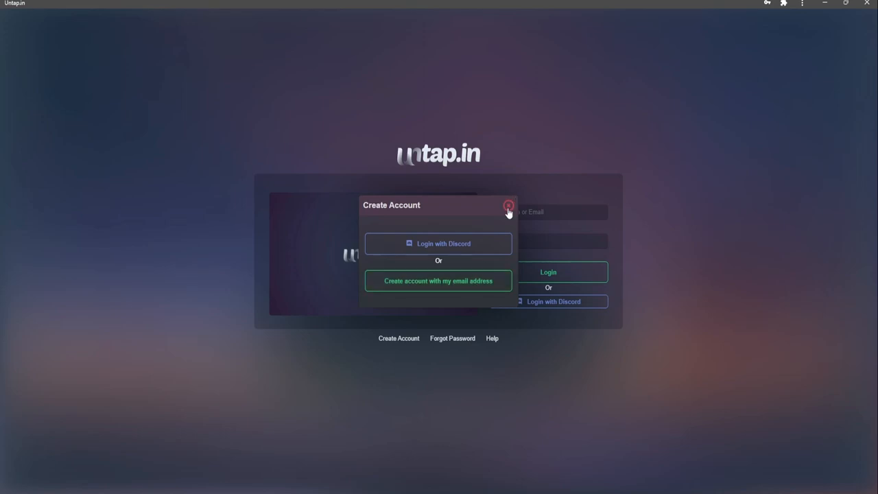
{"action": "left_click", "coordinate": [508, 206]}
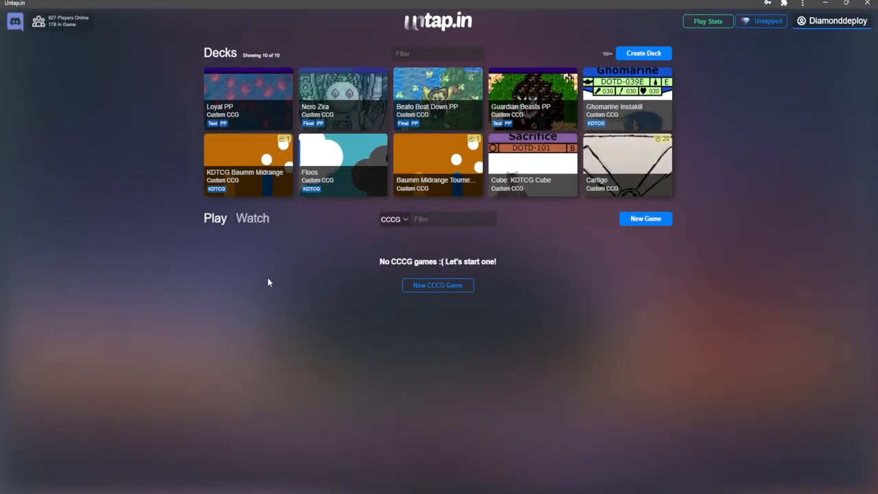
{"action": "mouse_move", "coordinate": [428, 95]}
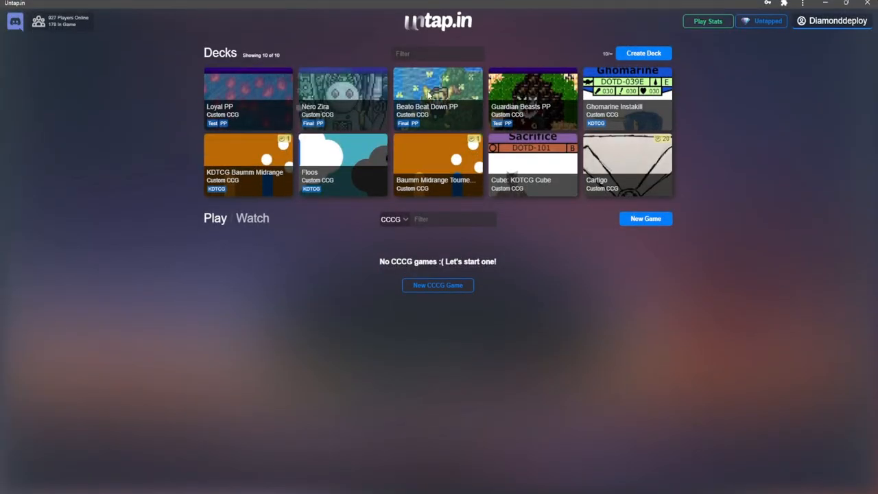
Step: Create a new Custom CCG deck titled 'Tutorial' and land in its empty editor
{"action": "left_click", "coordinate": [643, 52]}
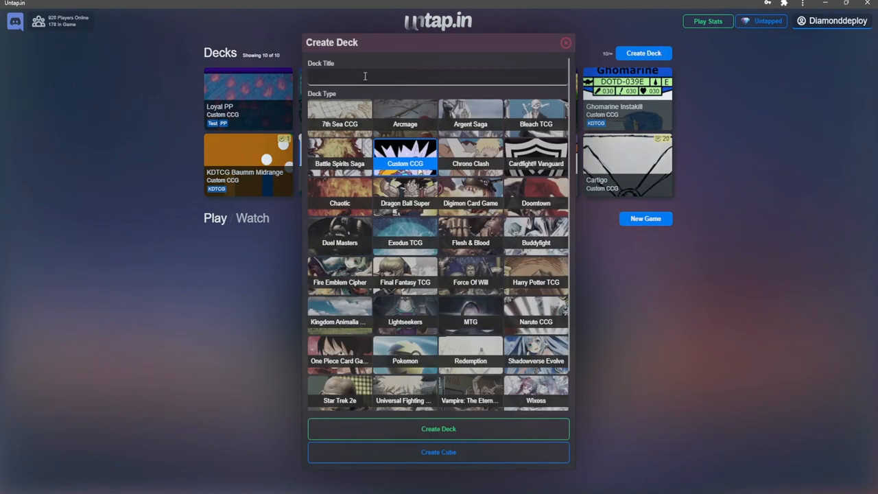
{"action": "type", "text": "Tutorial"}
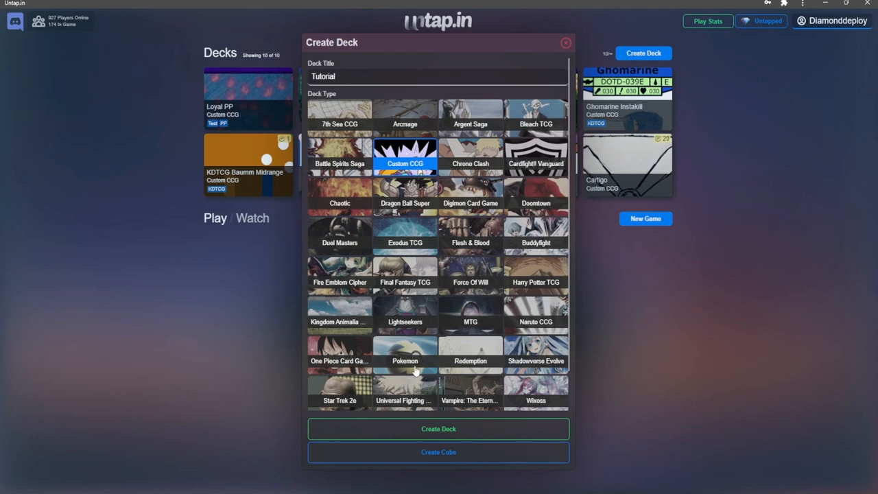
{"action": "left_click", "coordinate": [439, 429]}
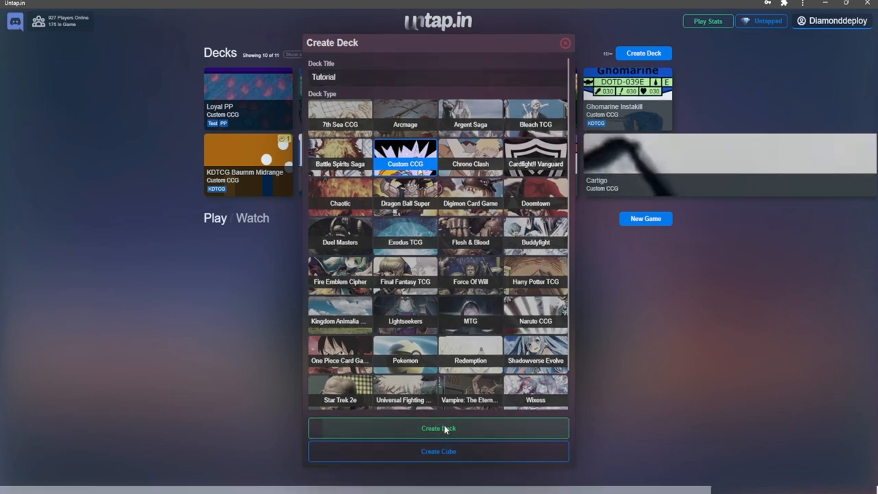
{"action": "left_click", "coordinate": [438, 428]}
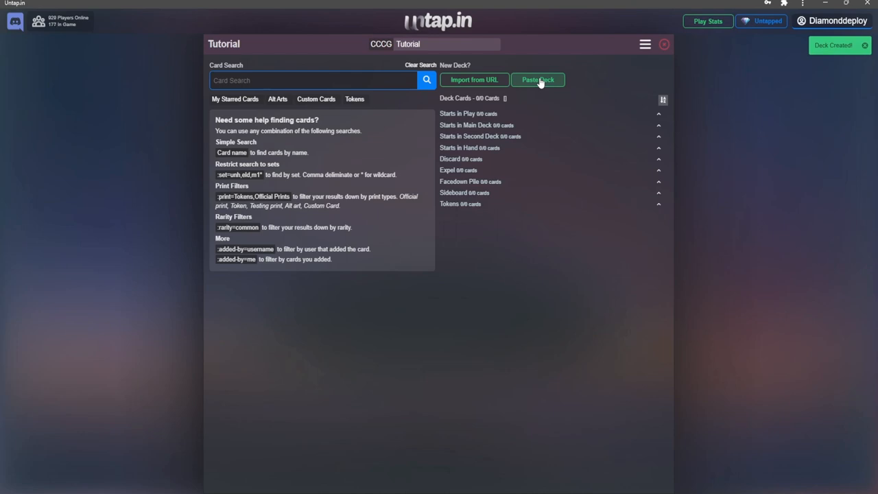
Step: Paste the Main Deck, Play and Second Deck lists and import all 76 cards into Tutorial
{"action": "left_click", "coordinate": [538, 79]}
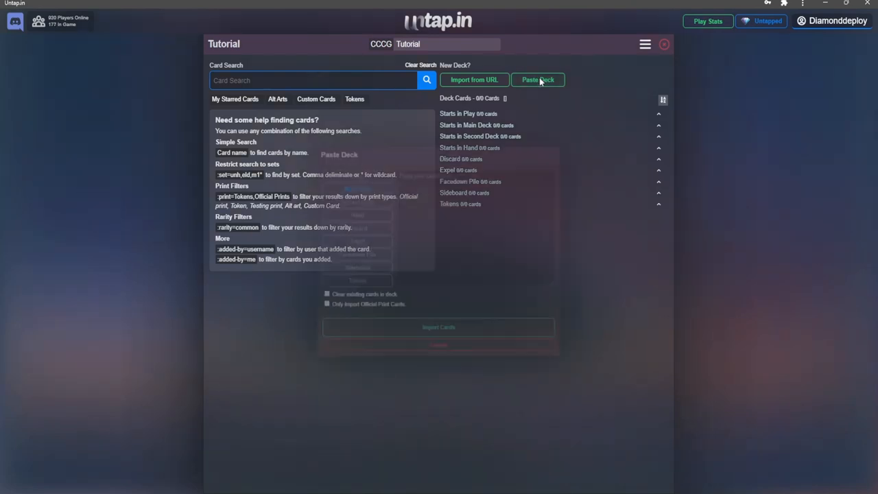
{"action": "left_click", "coordinate": [537, 80]}
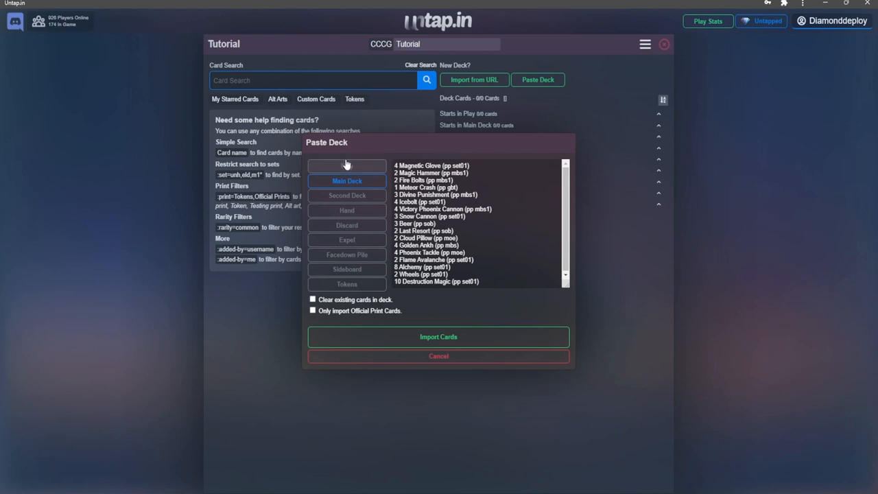
{"action": "left_click", "coordinate": [346, 166]}
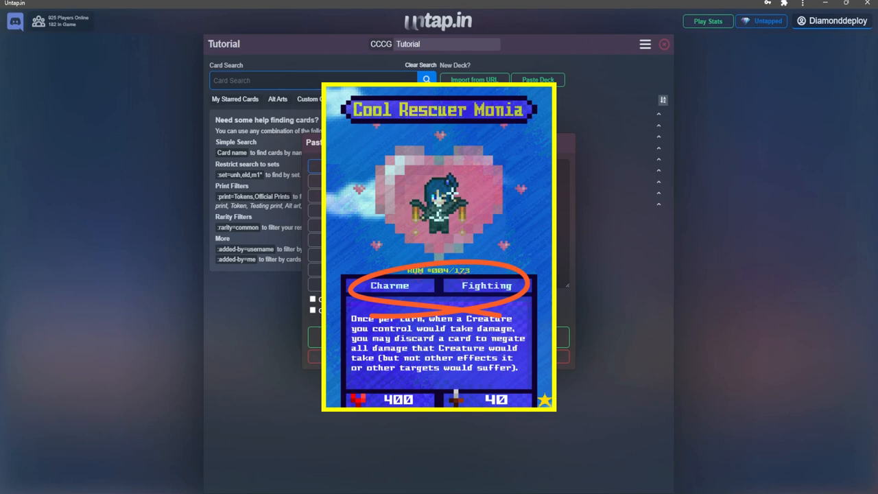
{"action": "left_click", "coordinate": [538, 80]}
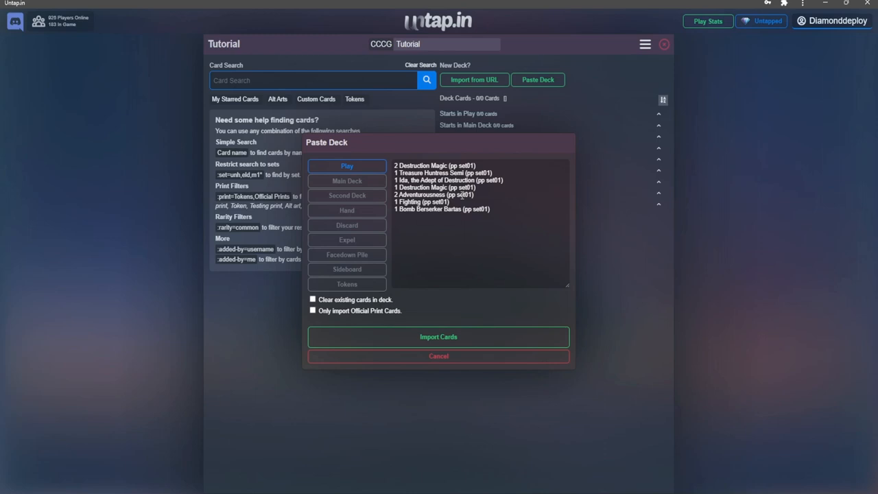
{"action": "mouse_move", "coordinate": [347, 195]}
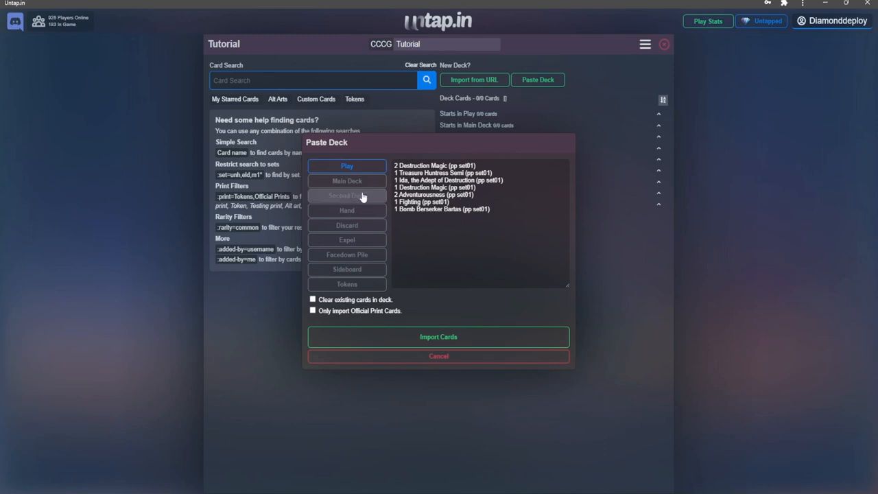
{"action": "left_click", "coordinate": [347, 196]}
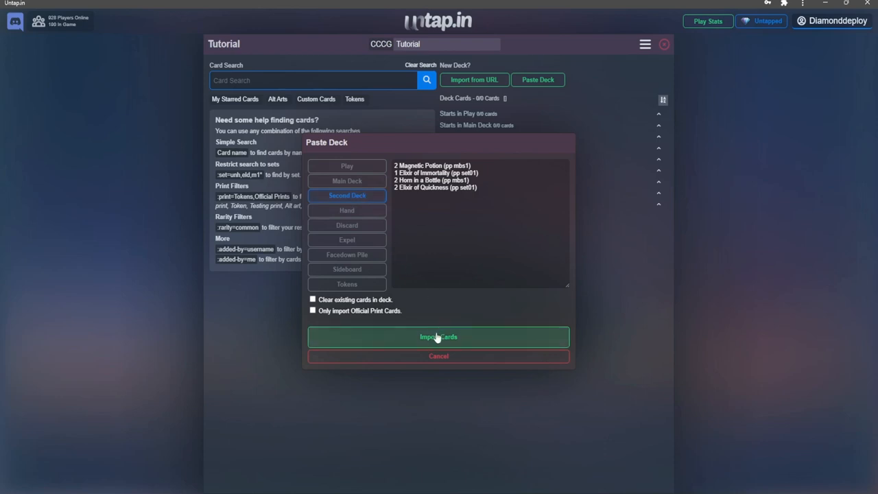
{"action": "left_click", "coordinate": [439, 336]}
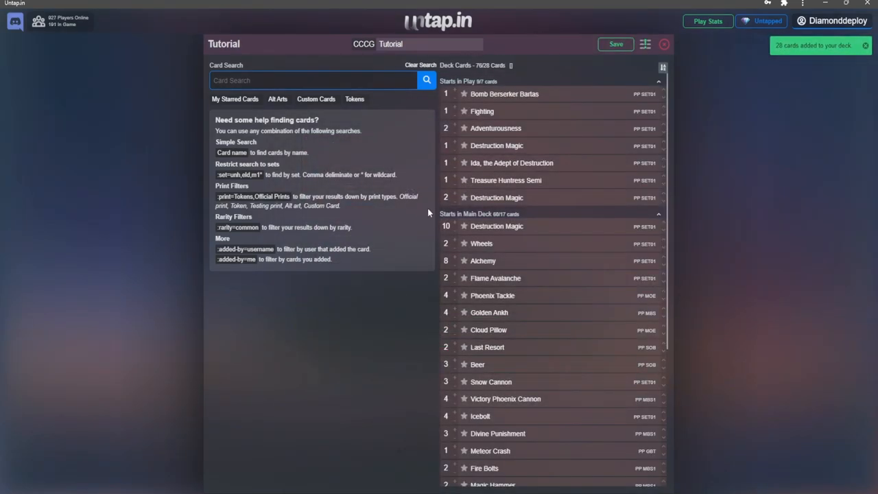
{"action": "mouse_move", "coordinate": [430, 274]}
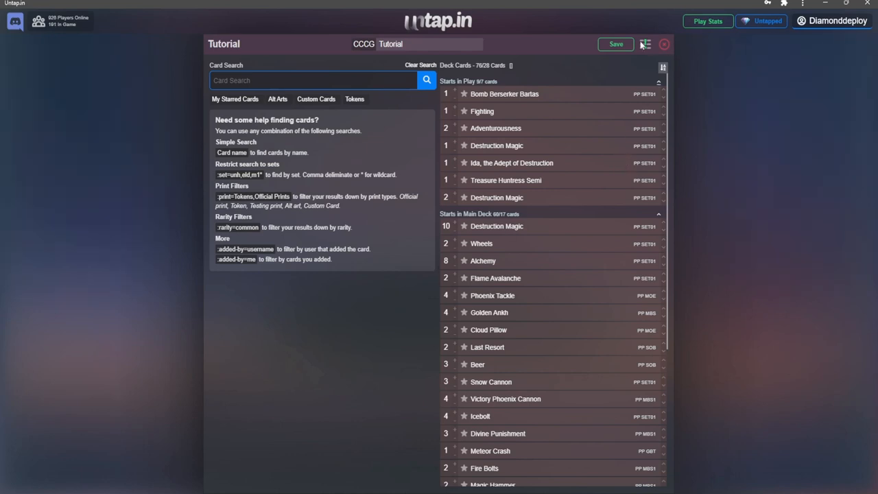
Step: Set the Tutorial deck's option field to -1 in Deck Options
{"action": "left_click", "coordinate": [645, 44]}
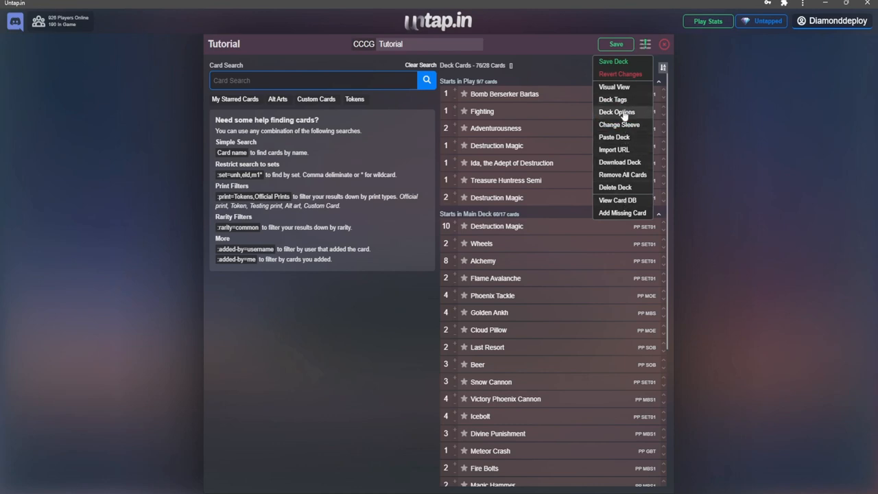
{"action": "left_click", "coordinate": [616, 112]}
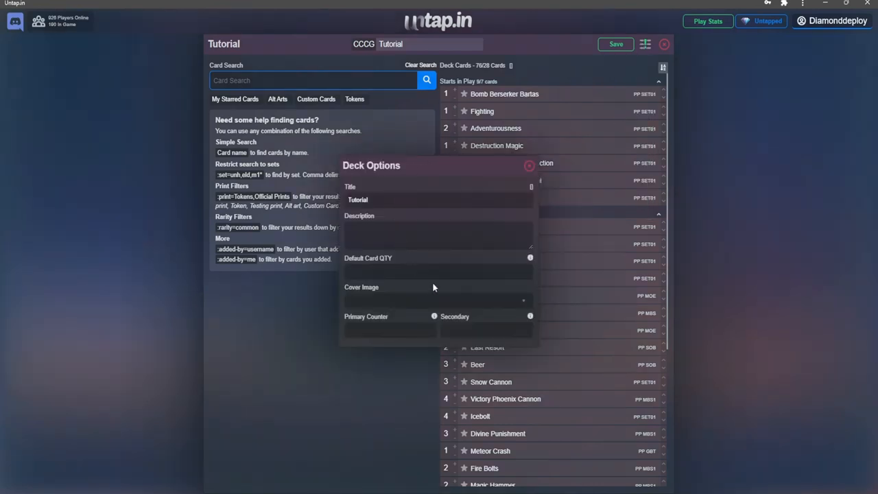
{"action": "type", "text": "-1"}
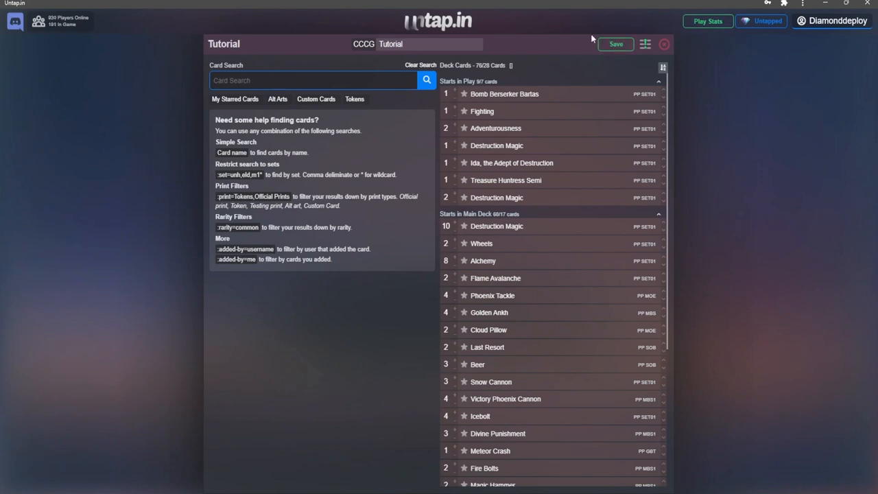
Step: Start a solo game named Tutorial with a mirror player and enter it
{"action": "left_click", "coordinate": [616, 44]}
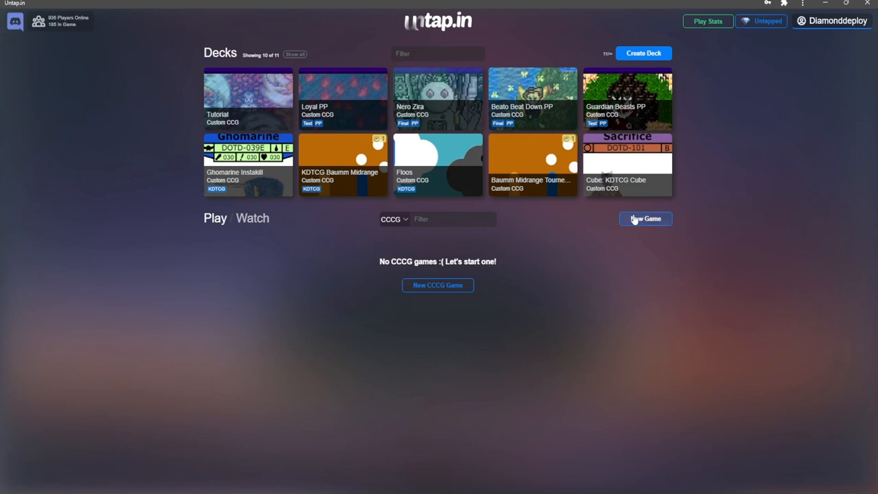
{"action": "left_click", "coordinate": [645, 218]}
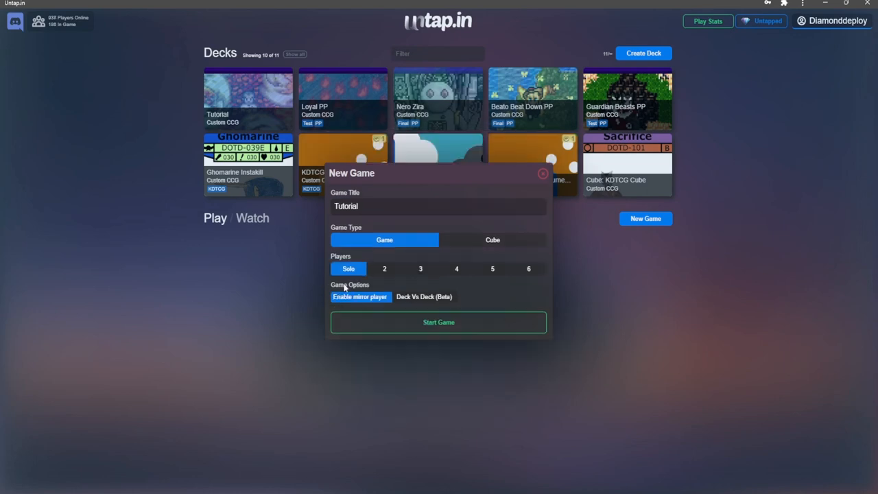
{"action": "mouse_move", "coordinate": [376, 205]}
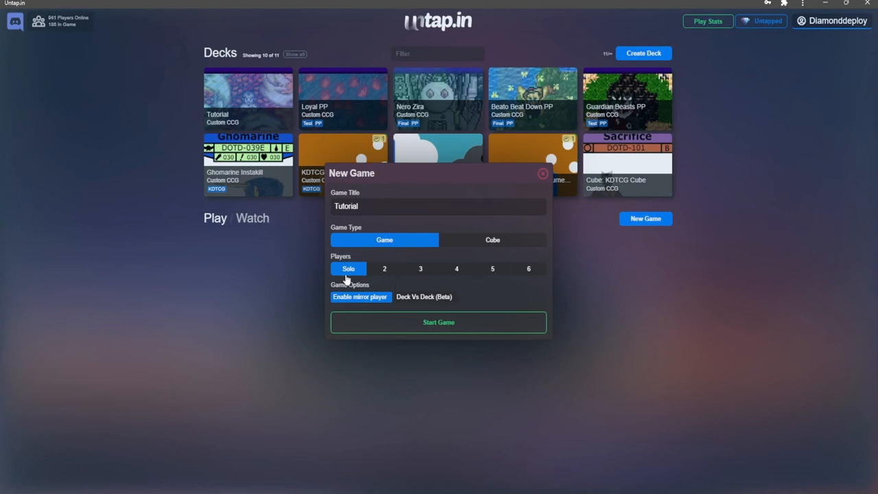
{"action": "mouse_move", "coordinate": [404, 322]}
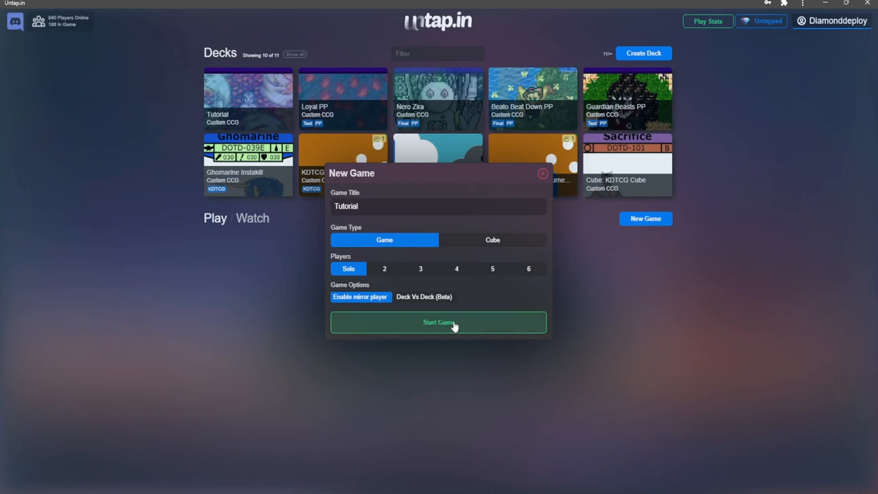
{"action": "left_click", "coordinate": [438, 322]}
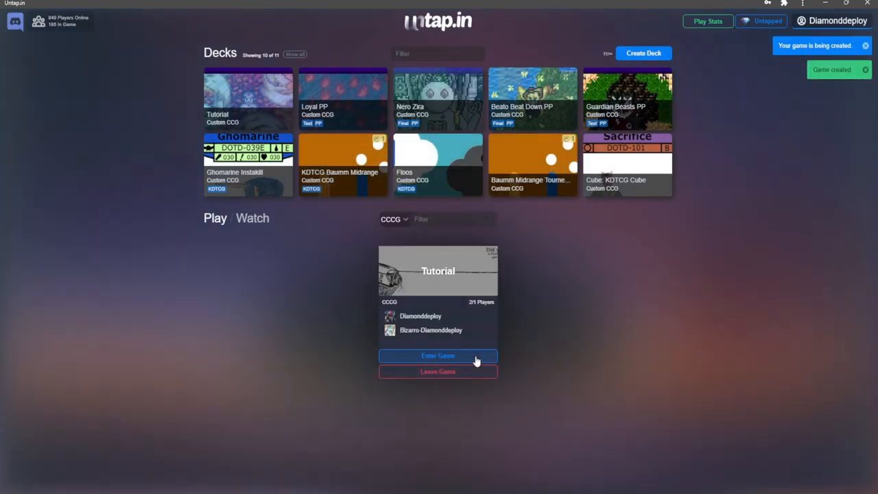
{"action": "left_click", "coordinate": [437, 356]}
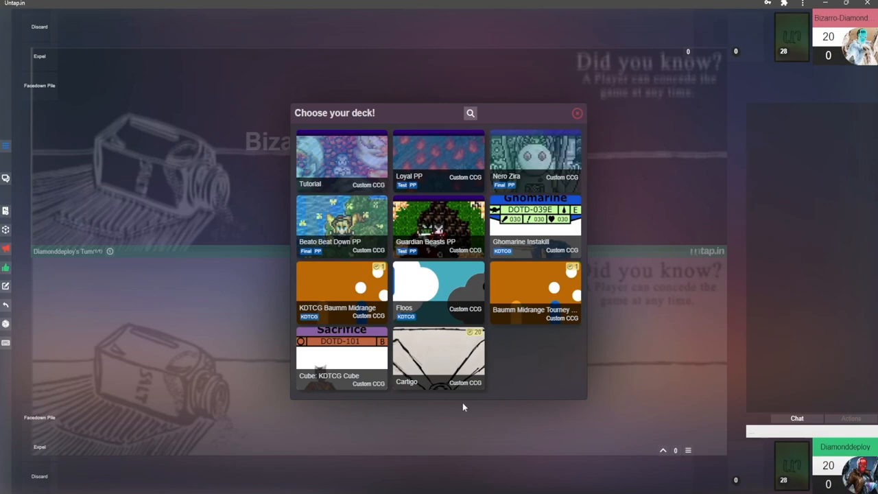
{"action": "mouse_move", "coordinate": [322, 159]}
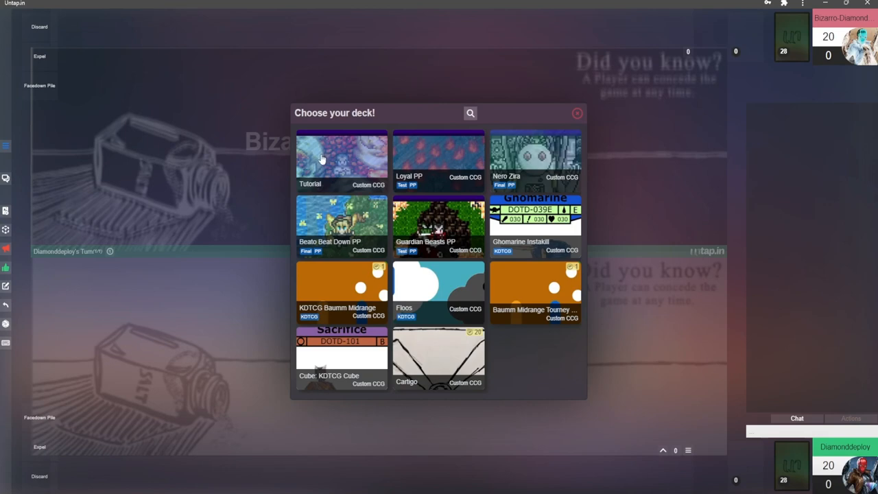
Step: Load the Tutorial deck into the solo game for both sides
{"action": "left_click", "coordinate": [342, 161]}
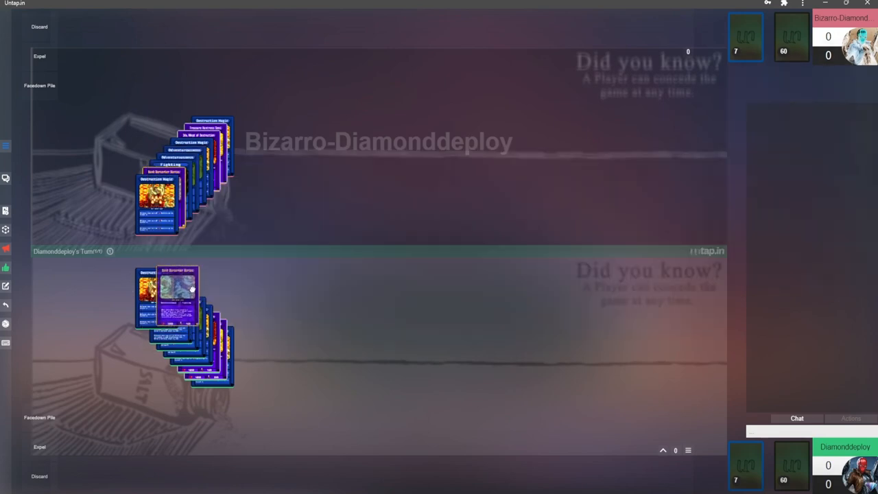
Step: Spread the stacked heroes and skill cards into three columns on each side
{"action": "left_click_drag", "start_coordinate": [177, 295], "coordinate": [386, 293]}
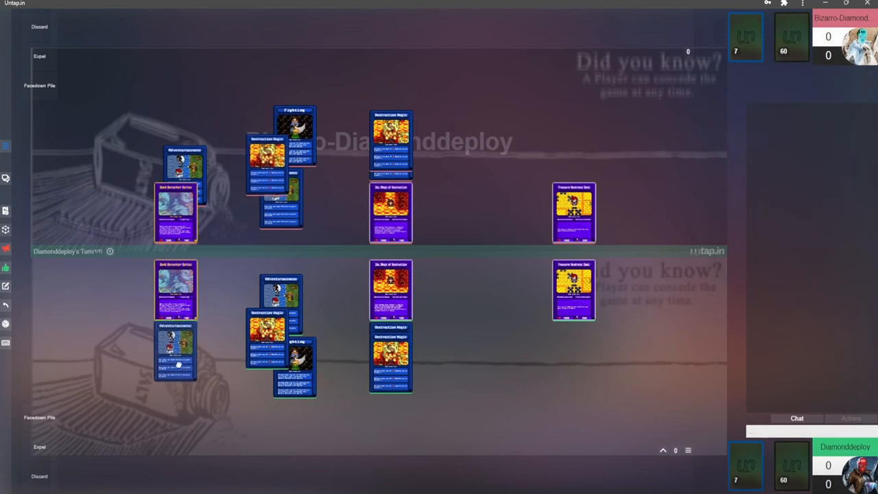
{"action": "mouse_move", "coordinate": [175, 288]}
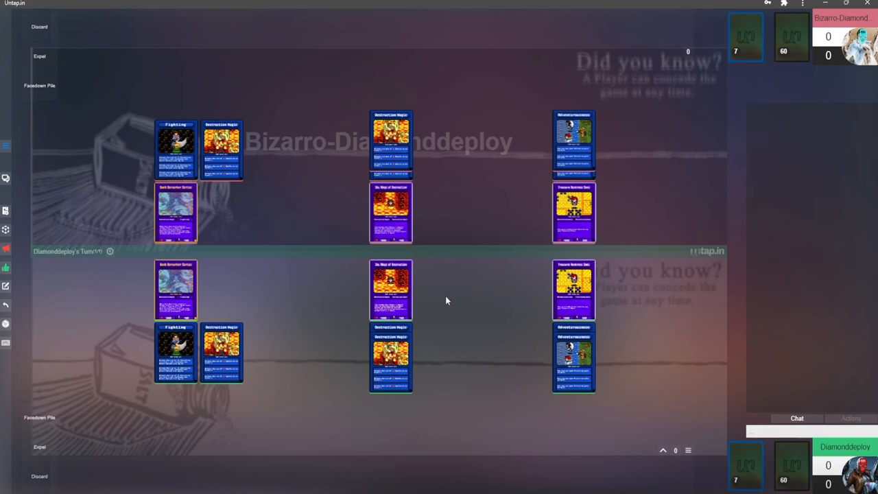
{"action": "mouse_move", "coordinate": [429, 300]}
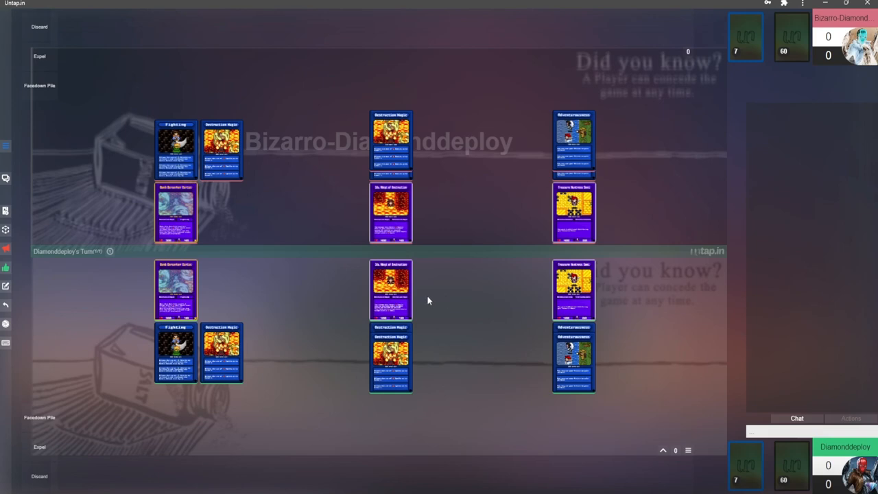
{"action": "mouse_move", "coordinate": [573, 289]}
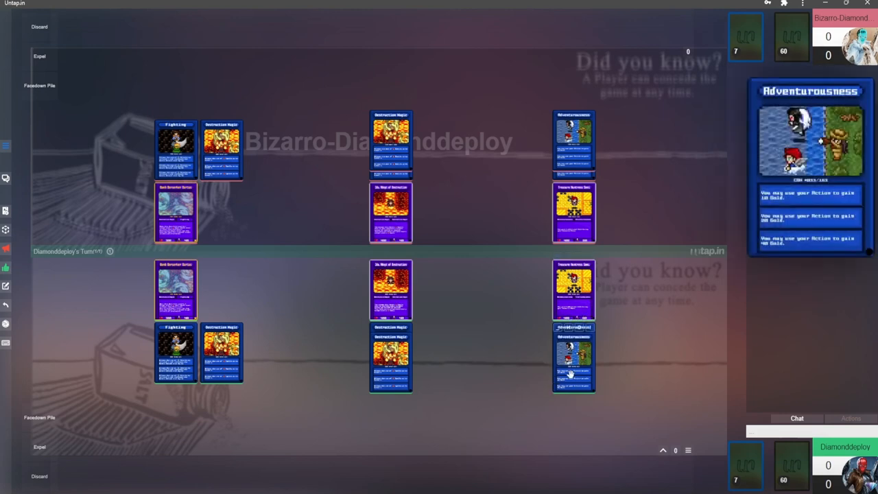
{"action": "mouse_move", "coordinate": [473, 268]}
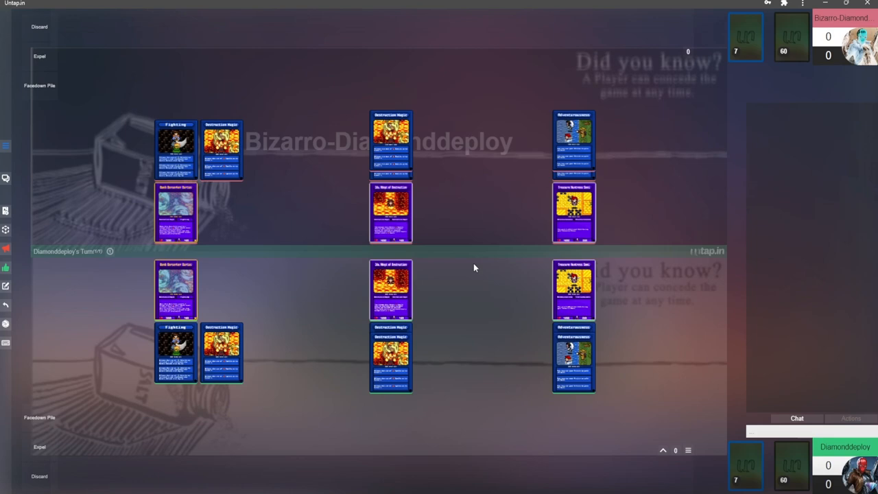
{"action": "mouse_move", "coordinate": [446, 262]}
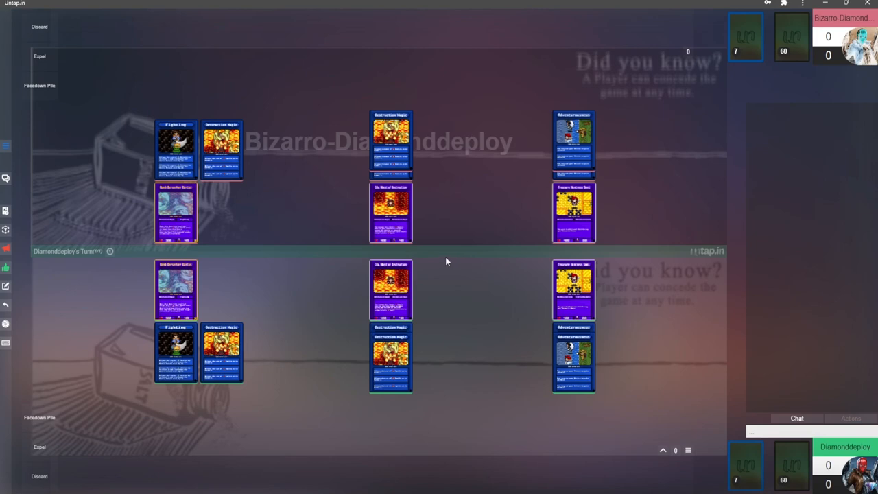
{"action": "mouse_move", "coordinate": [468, 252]}
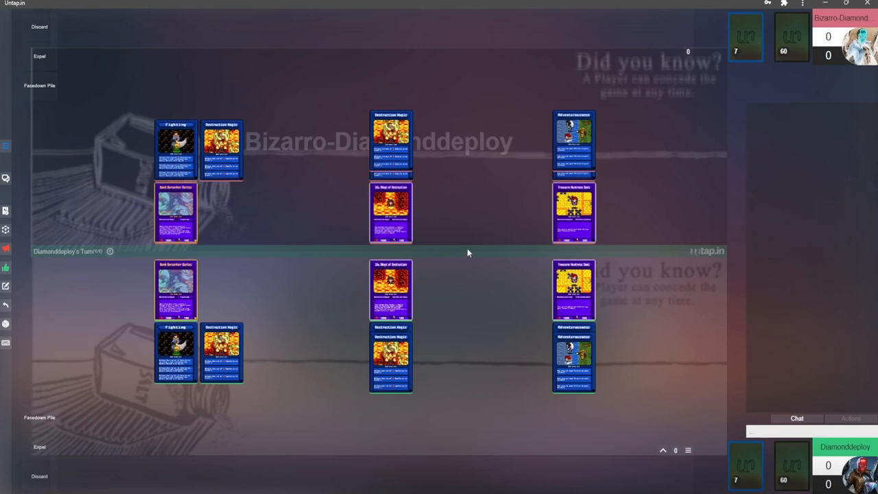
{"action": "mouse_move", "coordinate": [493, 262]}
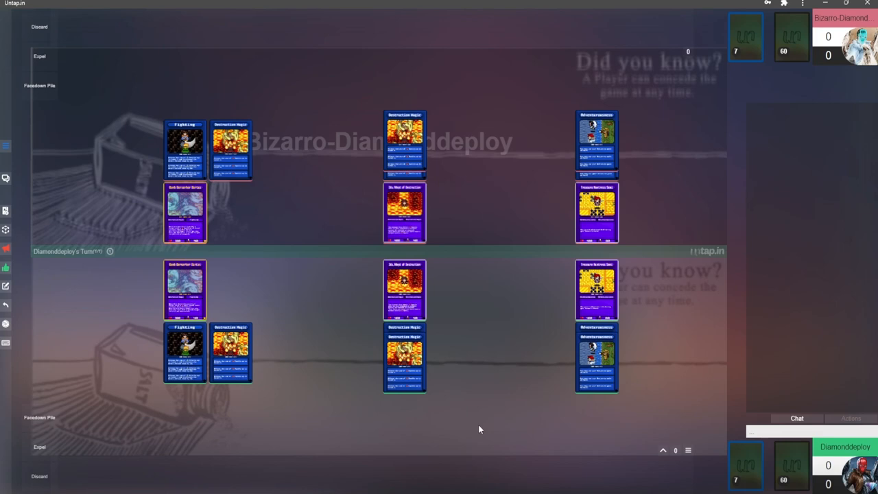
{"action": "mouse_move", "coordinate": [823, 484]}
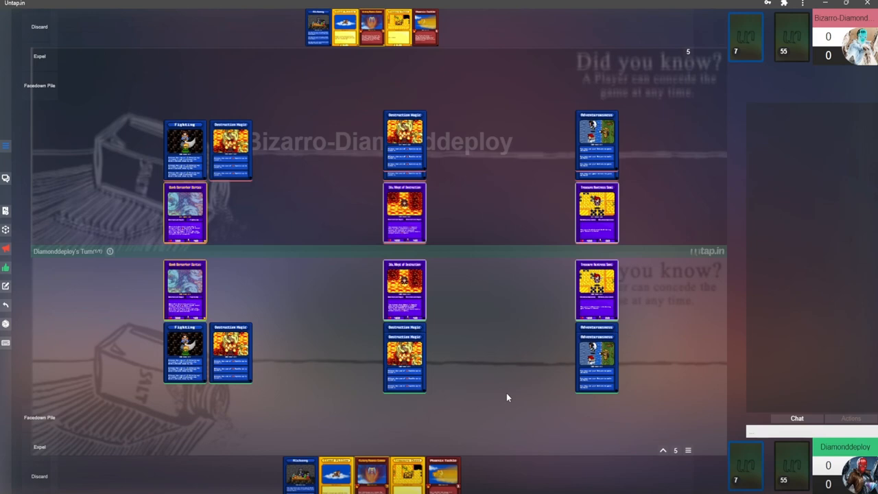
{"action": "mouse_move", "coordinate": [515, 394]}
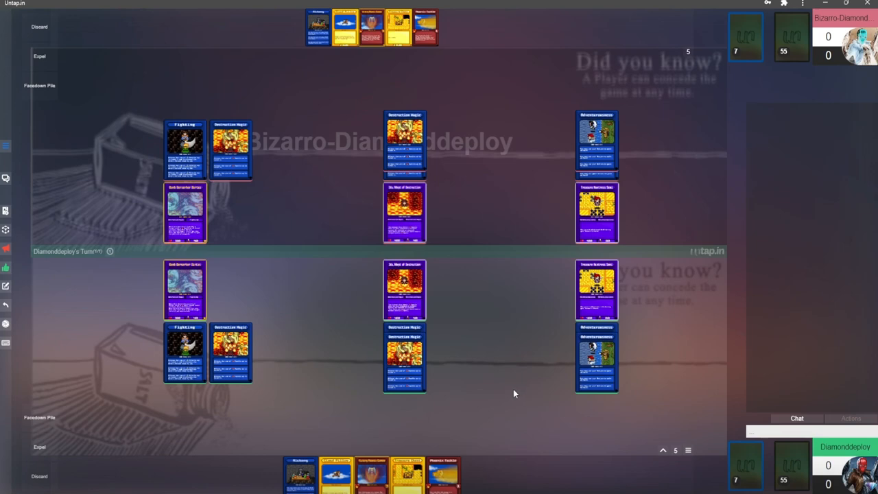
{"action": "mouse_move", "coordinate": [526, 388]}
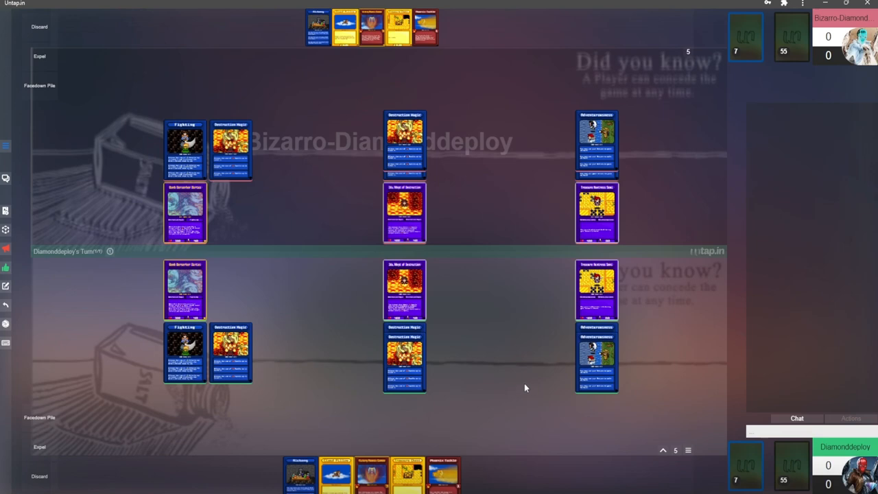
{"action": "mouse_move", "coordinate": [787, 468]}
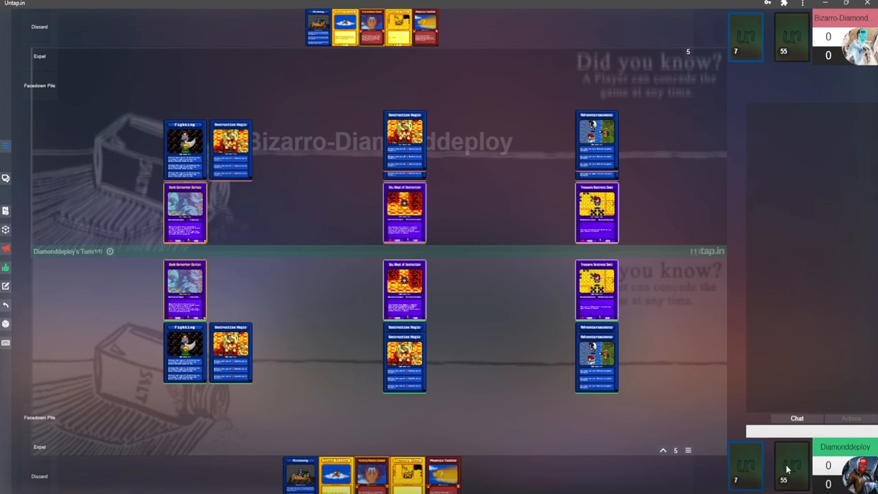
{"action": "mouse_move", "coordinate": [534, 430]}
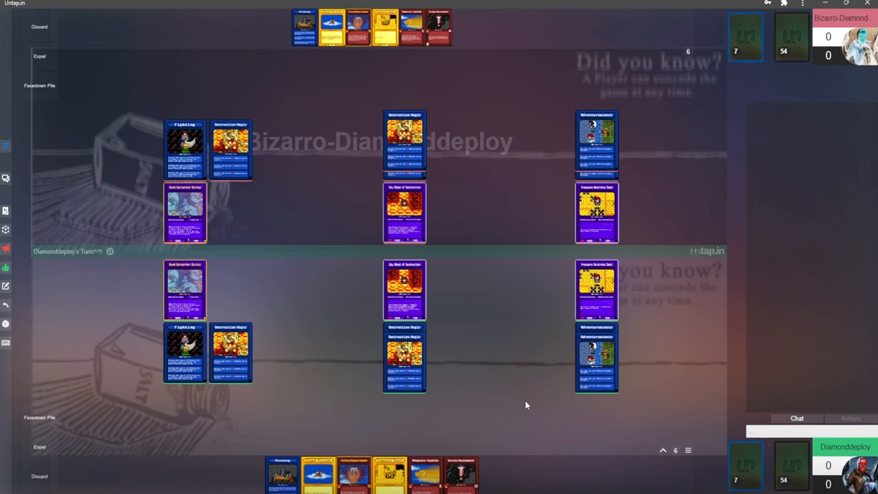
{"action": "mouse_move", "coordinate": [543, 388]}
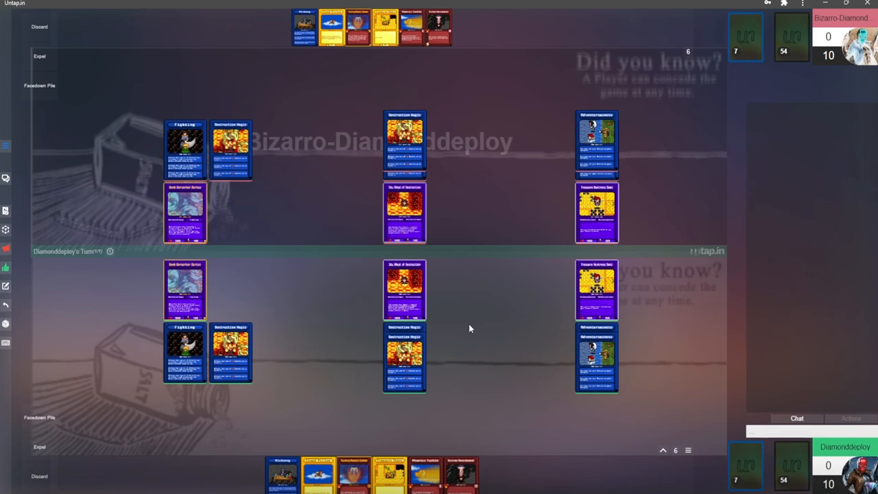
{"action": "mouse_move", "coordinate": [453, 334]}
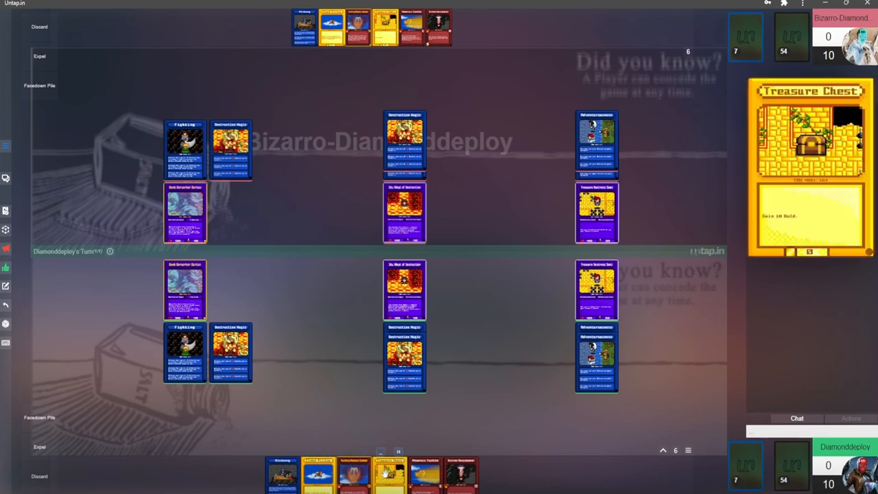
{"action": "mouse_move", "coordinate": [424, 474]}
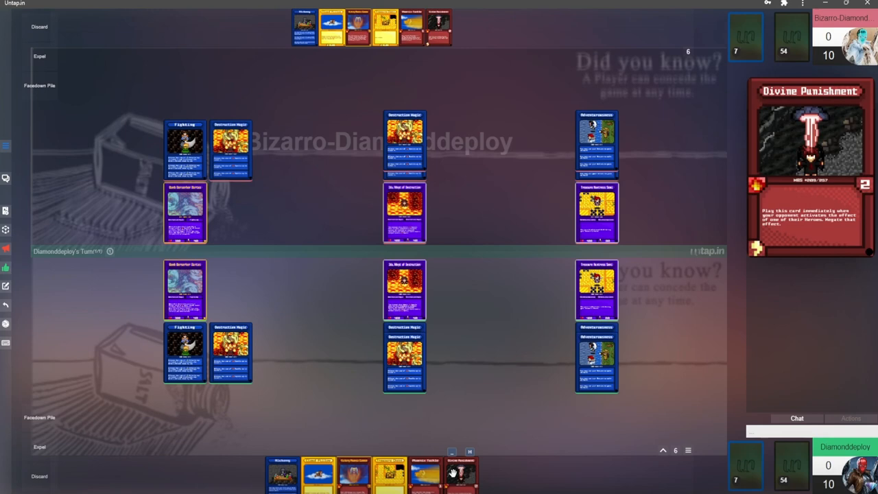
{"action": "mouse_move", "coordinate": [343, 456]}
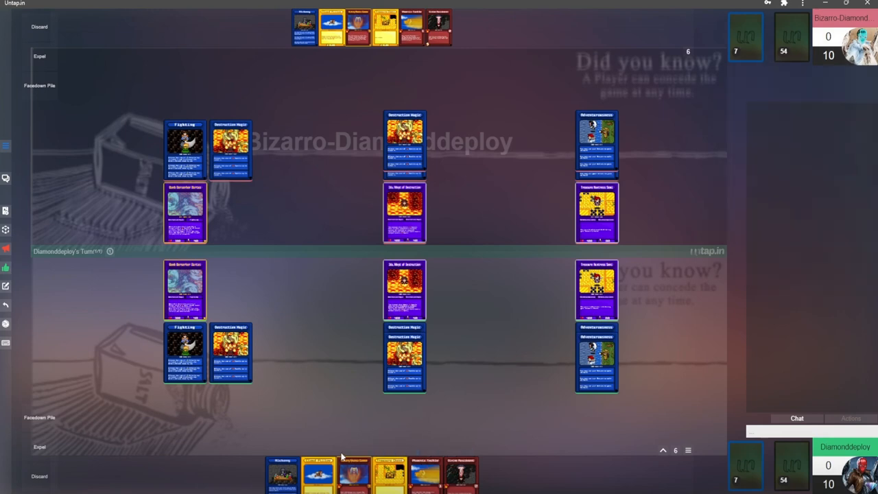
{"action": "mouse_move", "coordinate": [283, 475]}
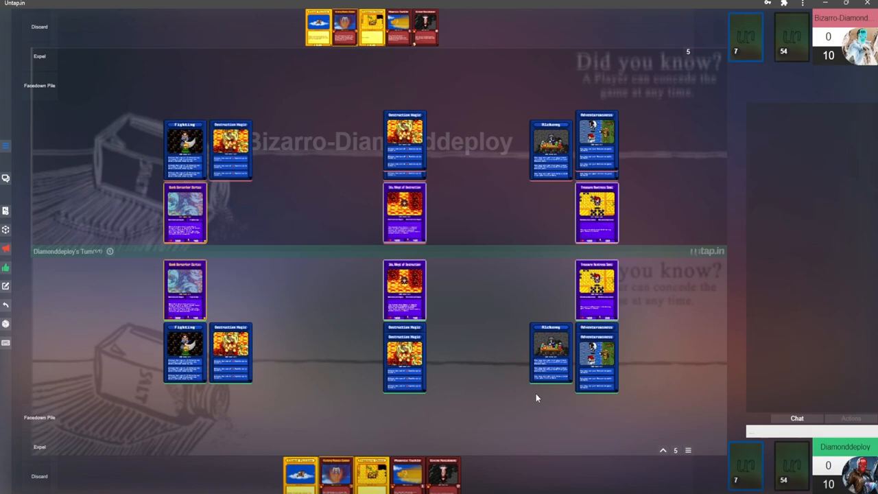
{"action": "mouse_move", "coordinate": [45, 443]}
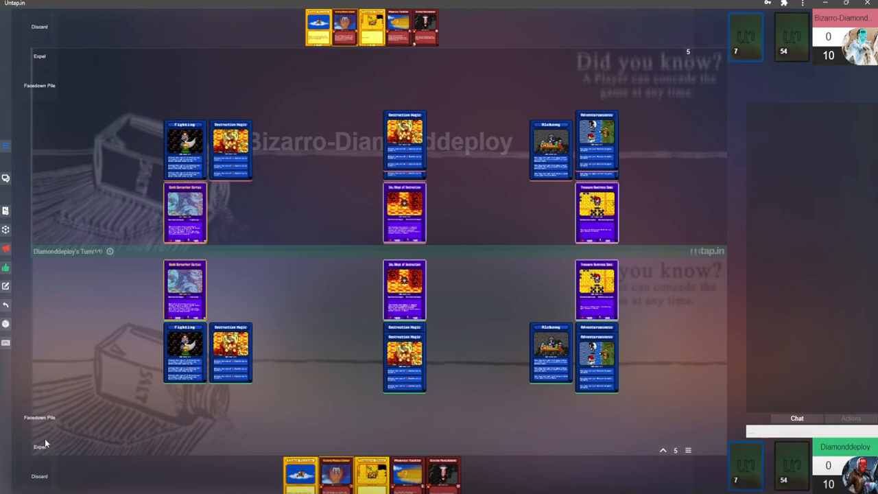
{"action": "mouse_move", "coordinate": [482, 407]}
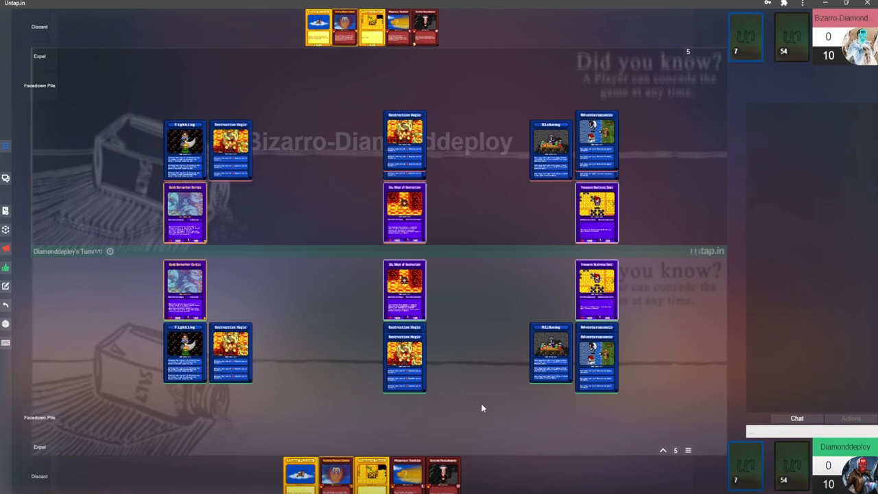
{"action": "mouse_move", "coordinate": [500, 408]}
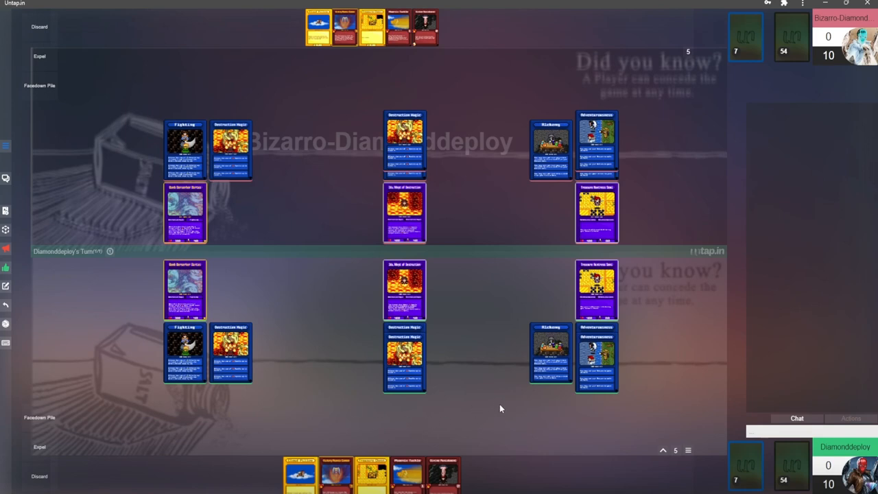
{"action": "mouse_move", "coordinate": [494, 404]}
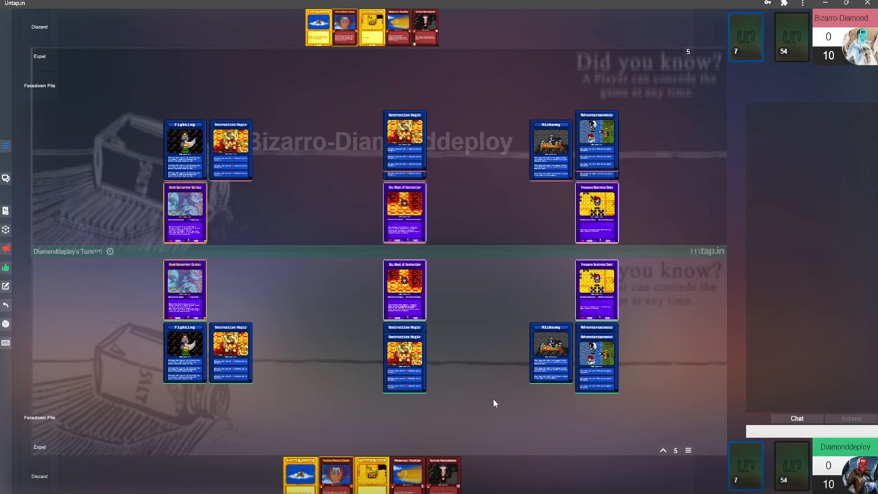
{"action": "mouse_move", "coordinate": [466, 393]}
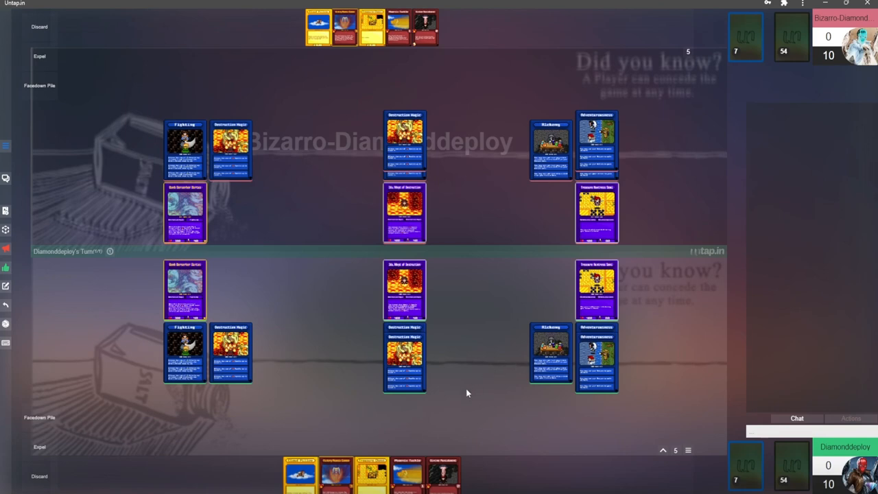
{"action": "mouse_move", "coordinate": [513, 366]}
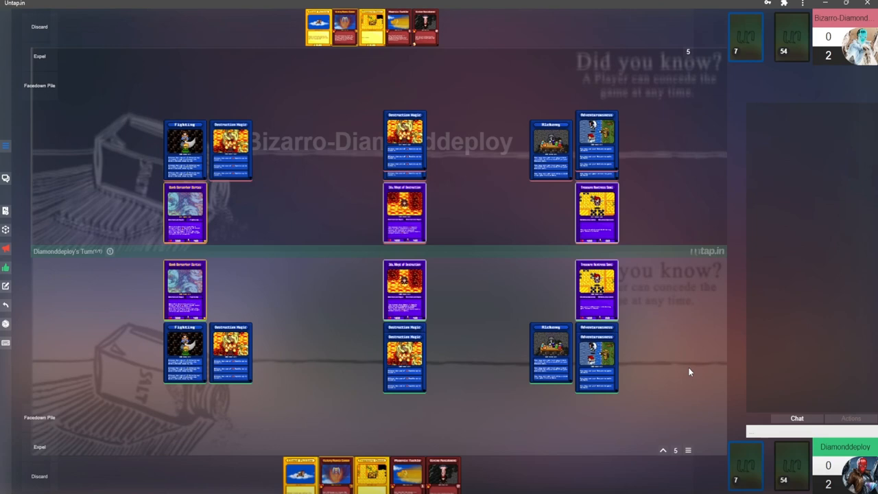
{"action": "mouse_move", "coordinate": [742, 457]}
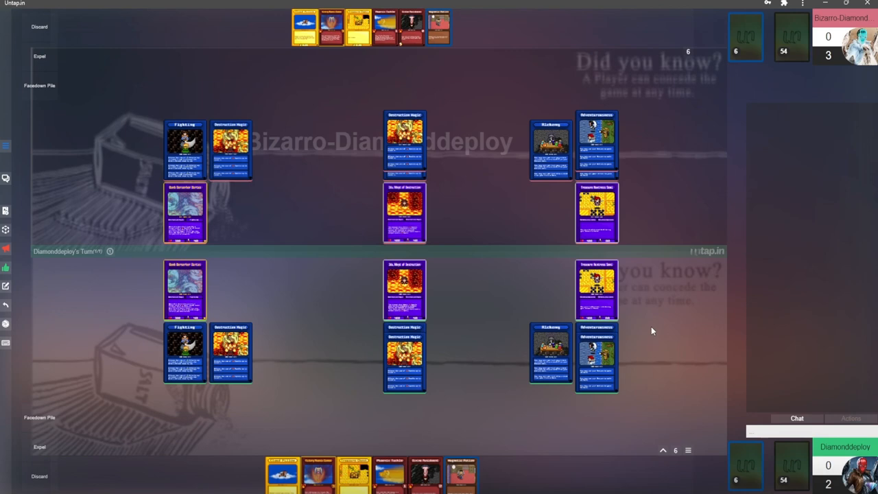
{"action": "mouse_move", "coordinate": [655, 323]}
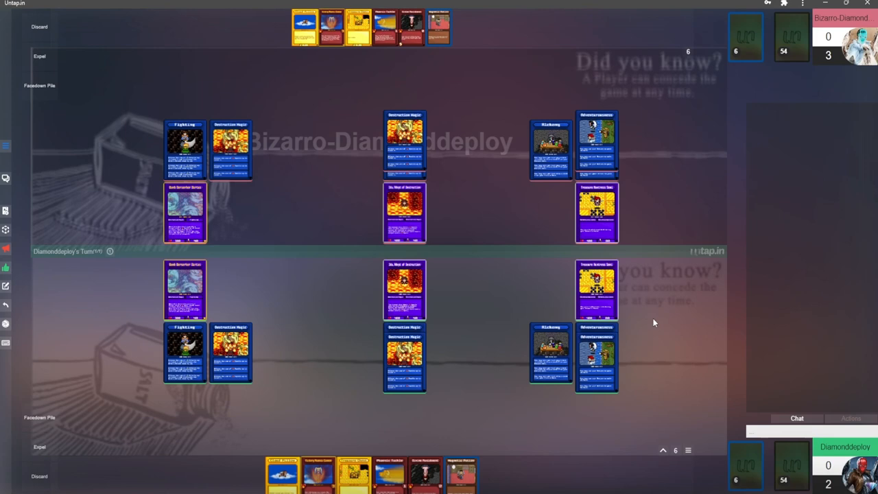
{"action": "mouse_move", "coordinate": [462, 473]}
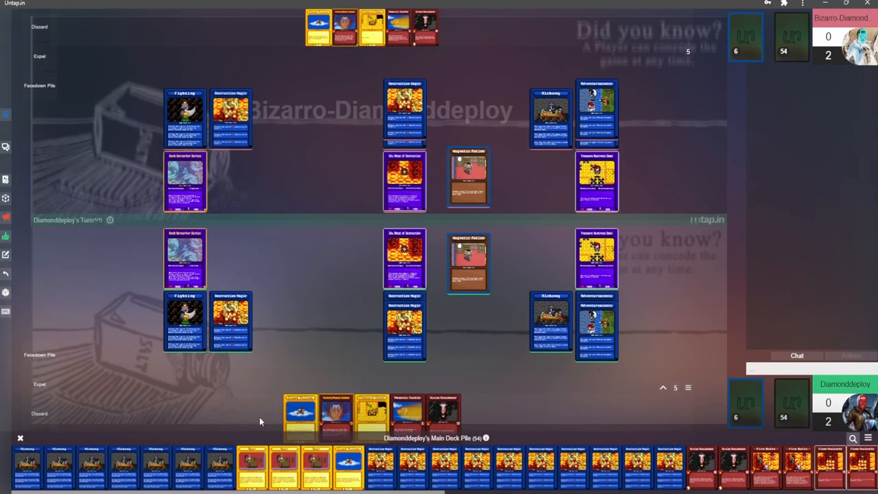
{"action": "mouse_move", "coordinate": [221, 428]}
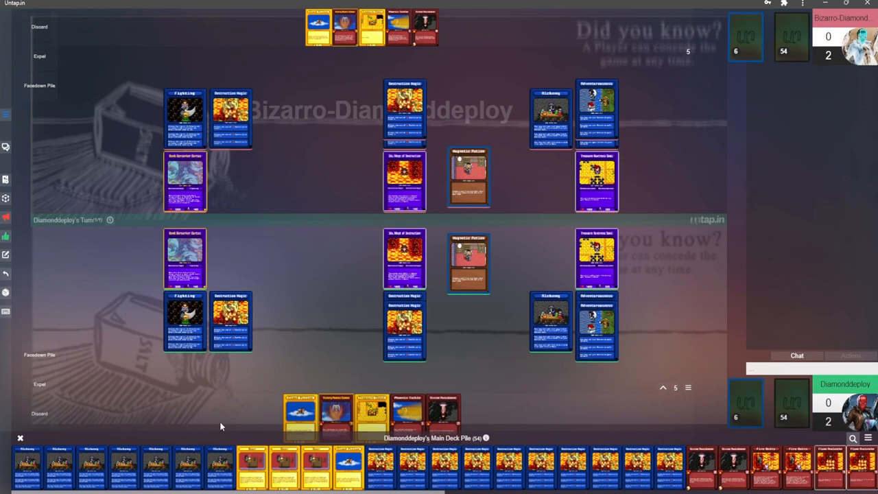
{"action": "mouse_move", "coordinate": [413, 467]}
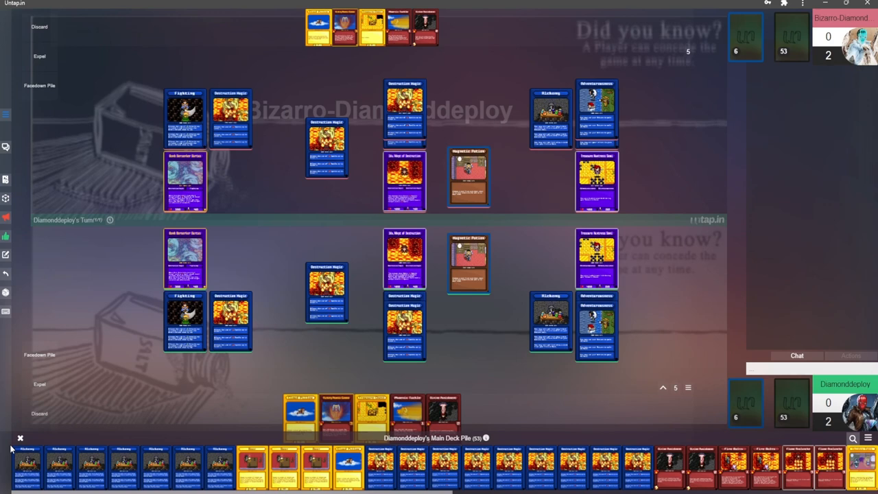
Step: Close the main deck view after pulling a Destruction Magic card into hand
{"action": "left_click", "coordinate": [20, 438]}
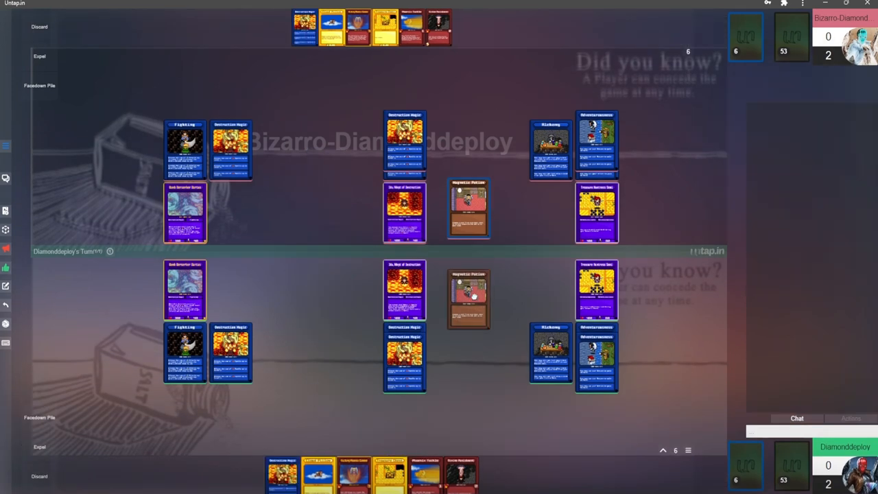
{"action": "mouse_move", "coordinate": [469, 295]}
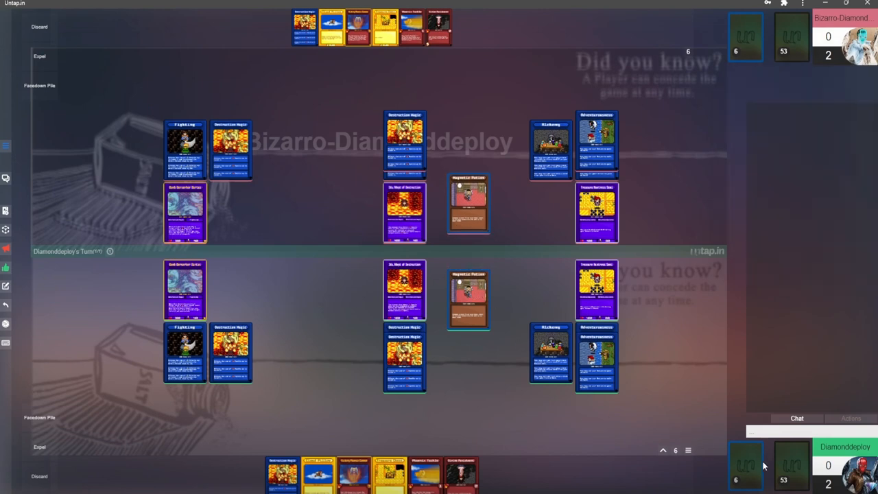
{"action": "mouse_move", "coordinate": [791, 465]}
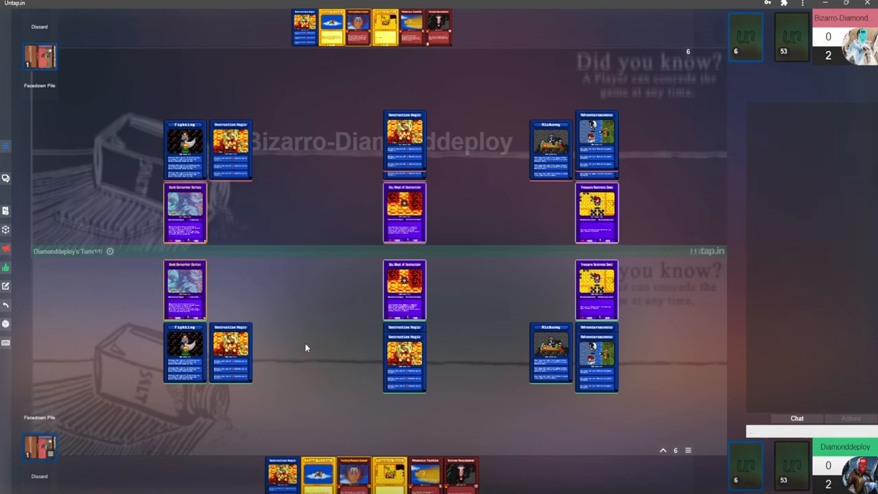
{"action": "mouse_move", "coordinate": [264, 450]}
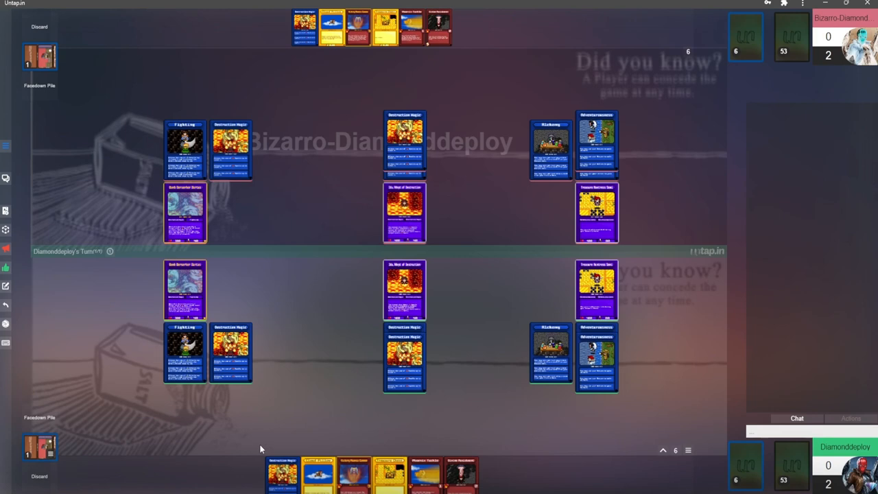
{"action": "mouse_move", "coordinate": [266, 442]}
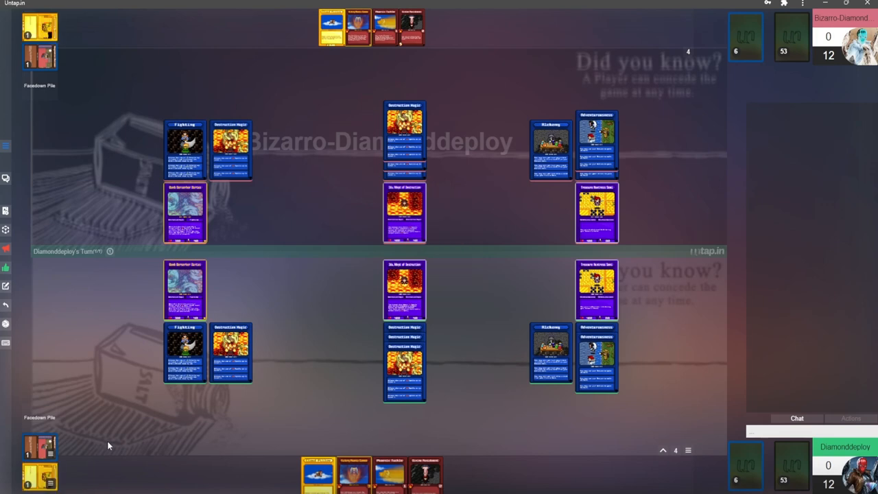
{"action": "mouse_move", "coordinate": [324, 431]}
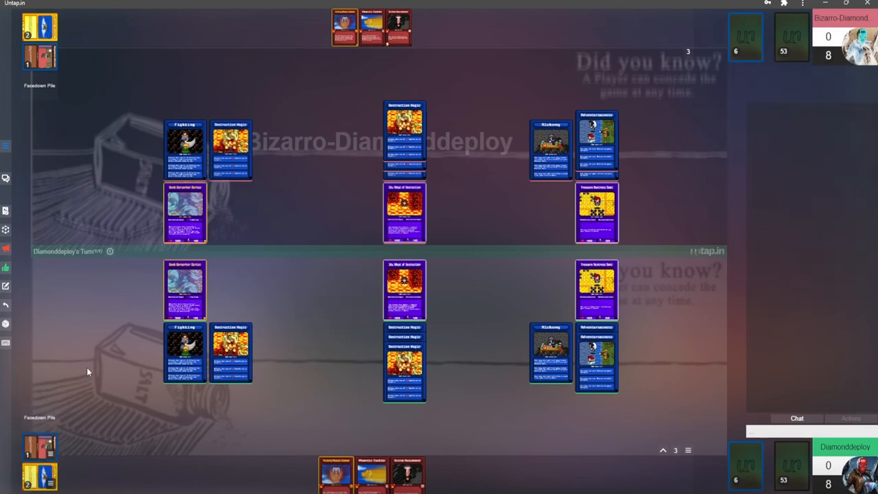
{"action": "mouse_move", "coordinate": [302, 302]}
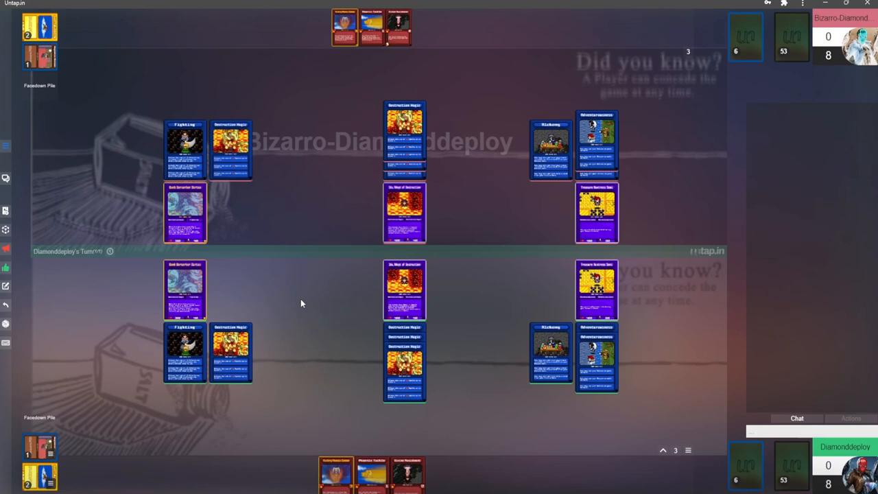
{"action": "mouse_move", "coordinate": [329, 316]}
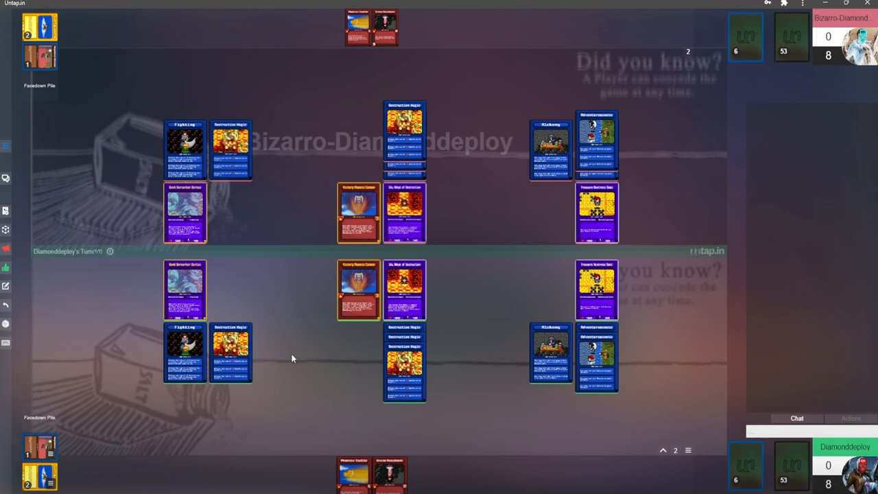
{"action": "mouse_move", "coordinate": [274, 354]}
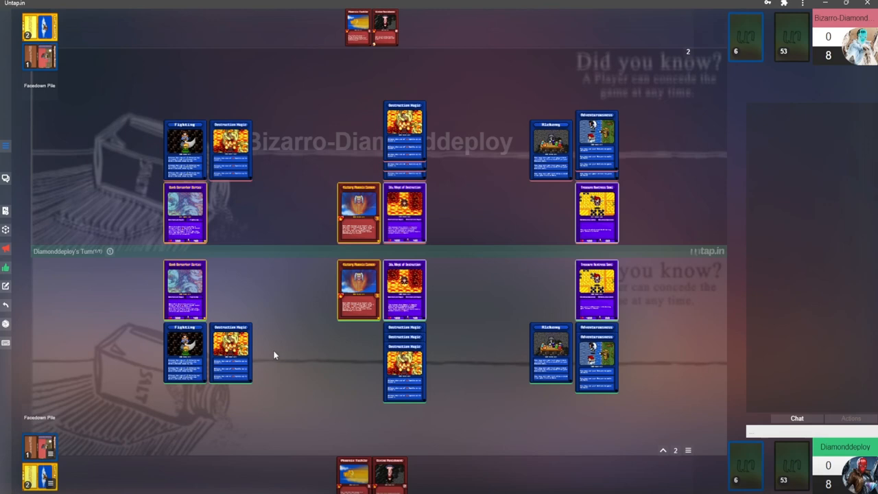
{"action": "mouse_move", "coordinate": [359, 288]}
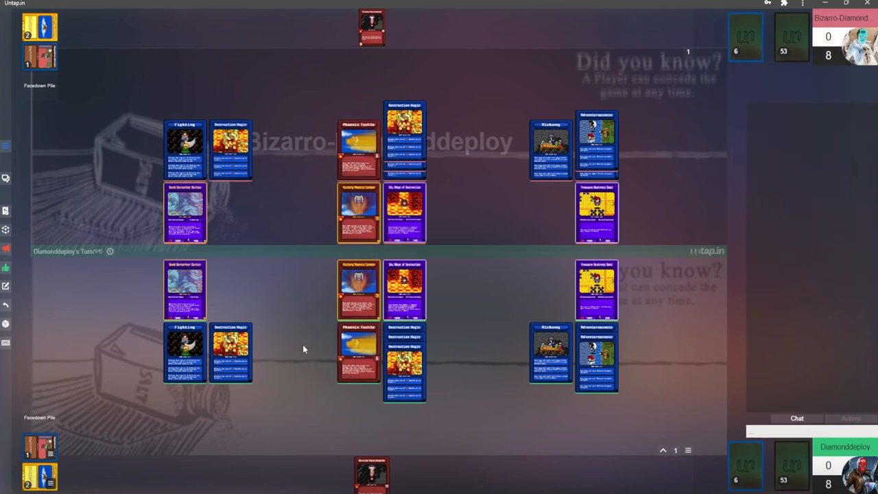
{"action": "mouse_move", "coordinate": [359, 352]}
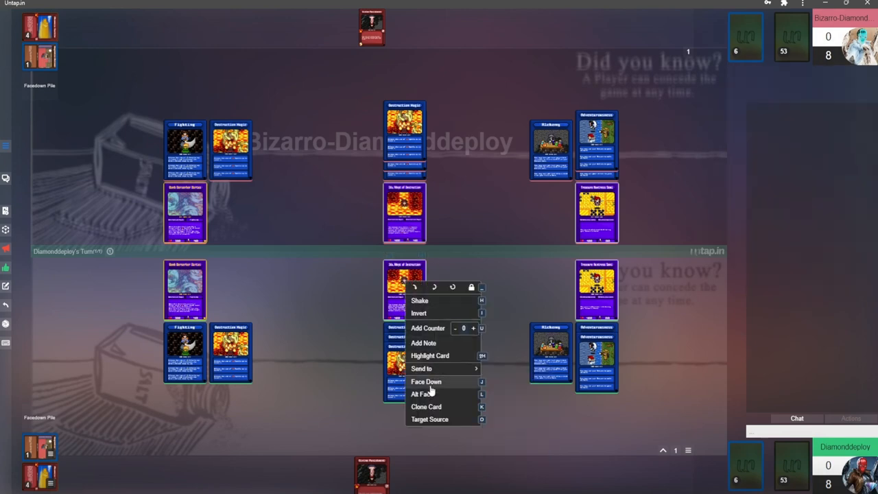
Step: Dismiss Ida's context menu after discarding the Phoenix combo cards
{"action": "left_click", "coordinate": [426, 381]}
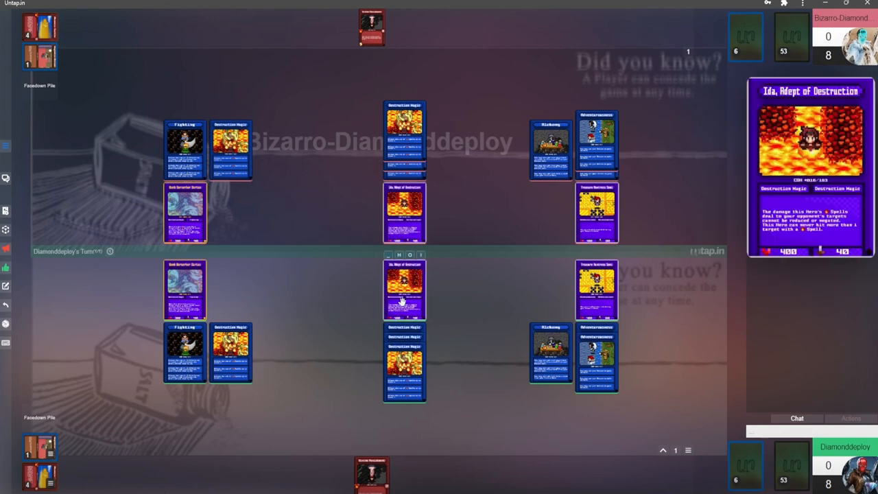
{"action": "right_click", "coordinate": [404, 289]}
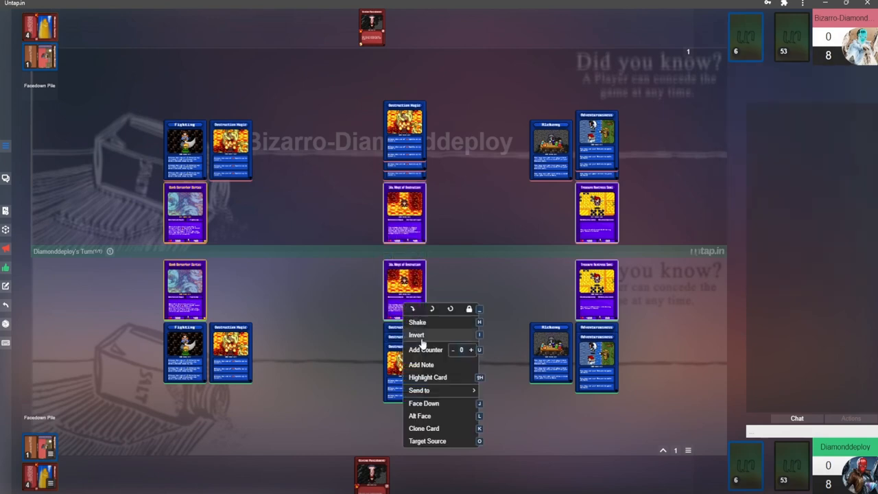
{"action": "mouse_move", "coordinate": [431, 364]}
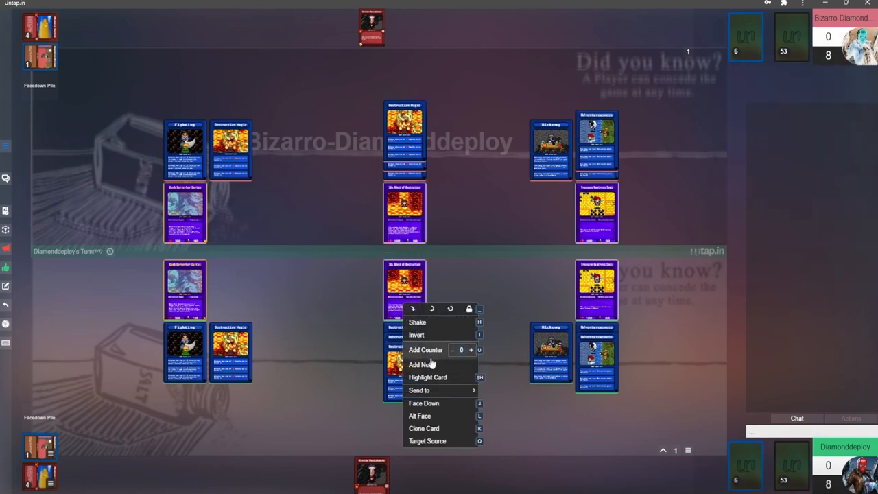
{"action": "left_click", "coordinate": [420, 365]}
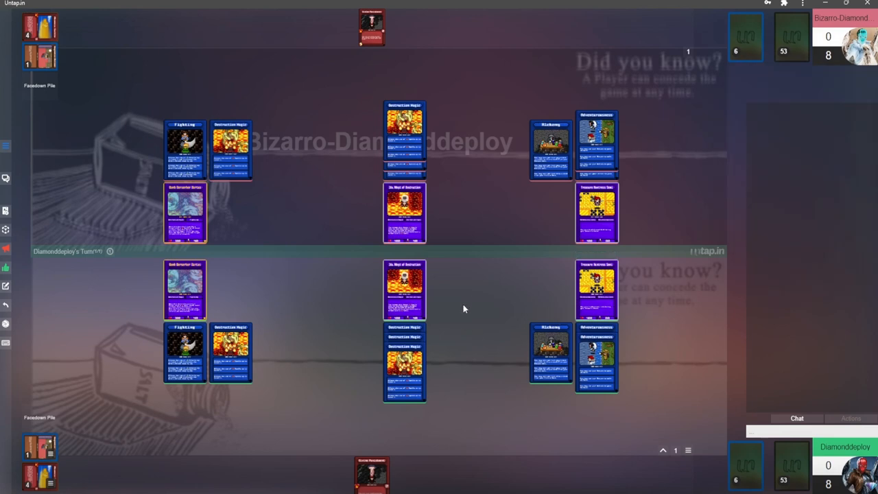
{"action": "mouse_move", "coordinate": [470, 300]}
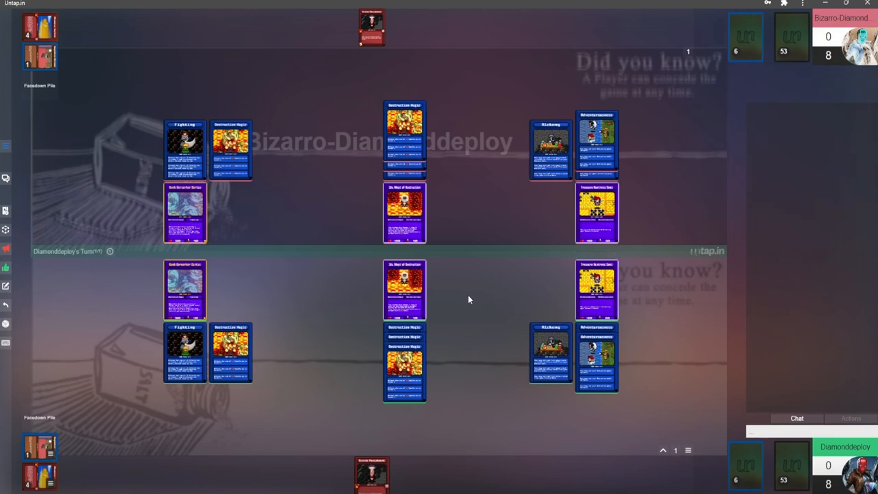
{"action": "mouse_move", "coordinate": [471, 302]}
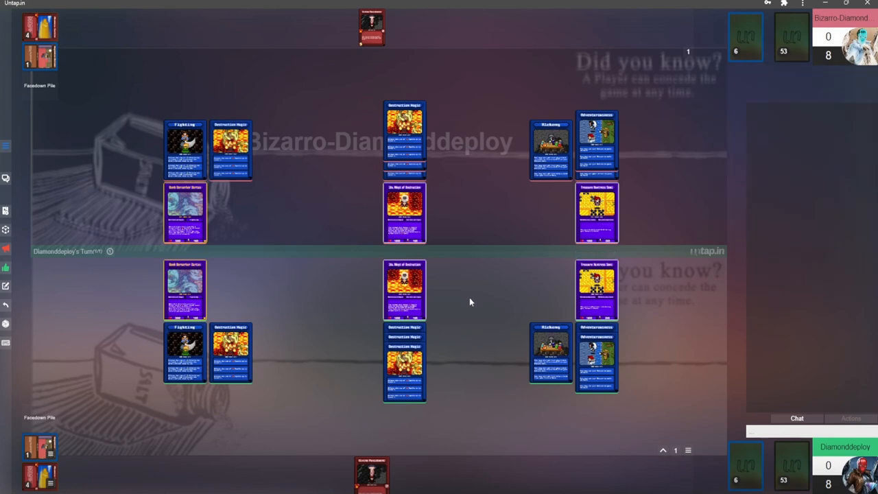
{"action": "mouse_move", "coordinate": [492, 304]}
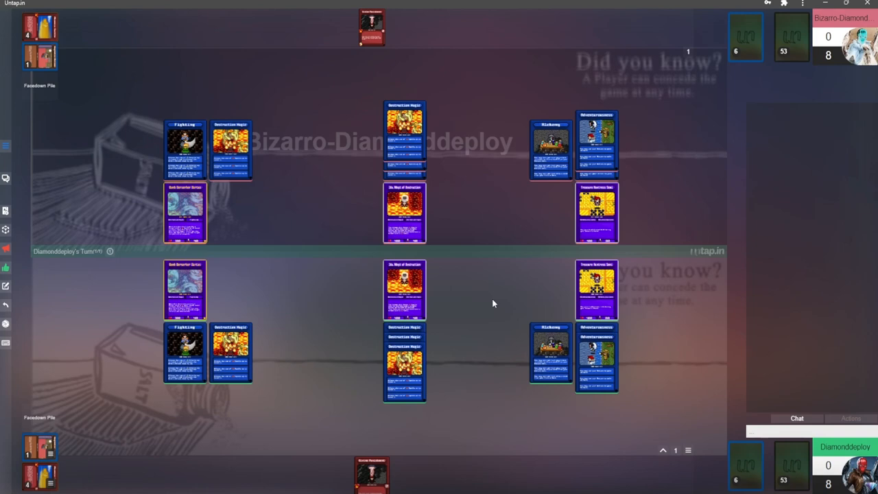
{"action": "mouse_move", "coordinate": [483, 341]}
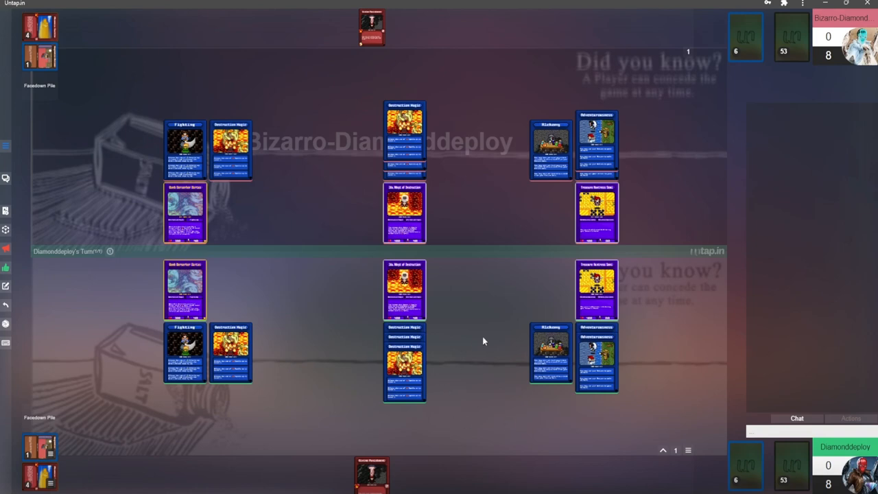